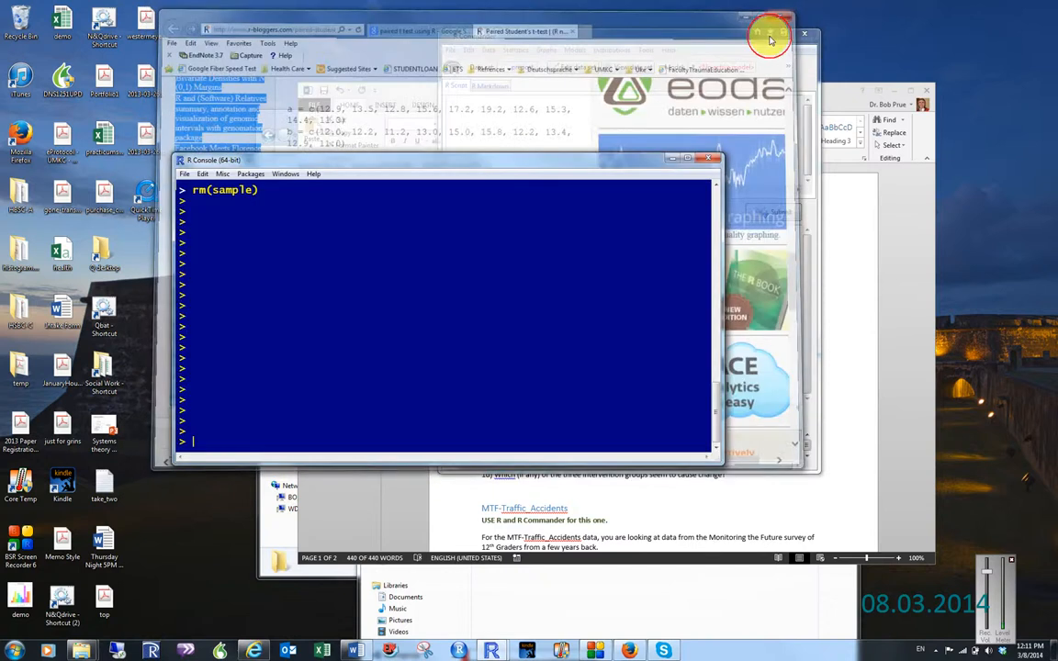
Minimize the browser and the Word assignment so R Commander with prepost is visible
{"action": "left_click", "coordinate": [769, 37]}
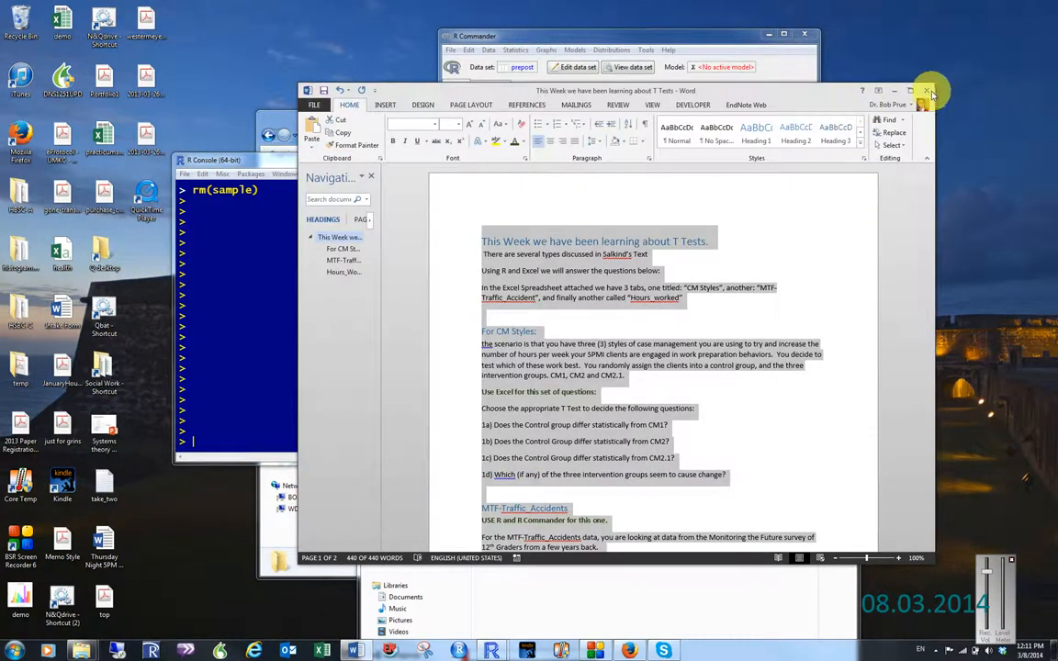
{"action": "left_click", "coordinate": [931, 90]}
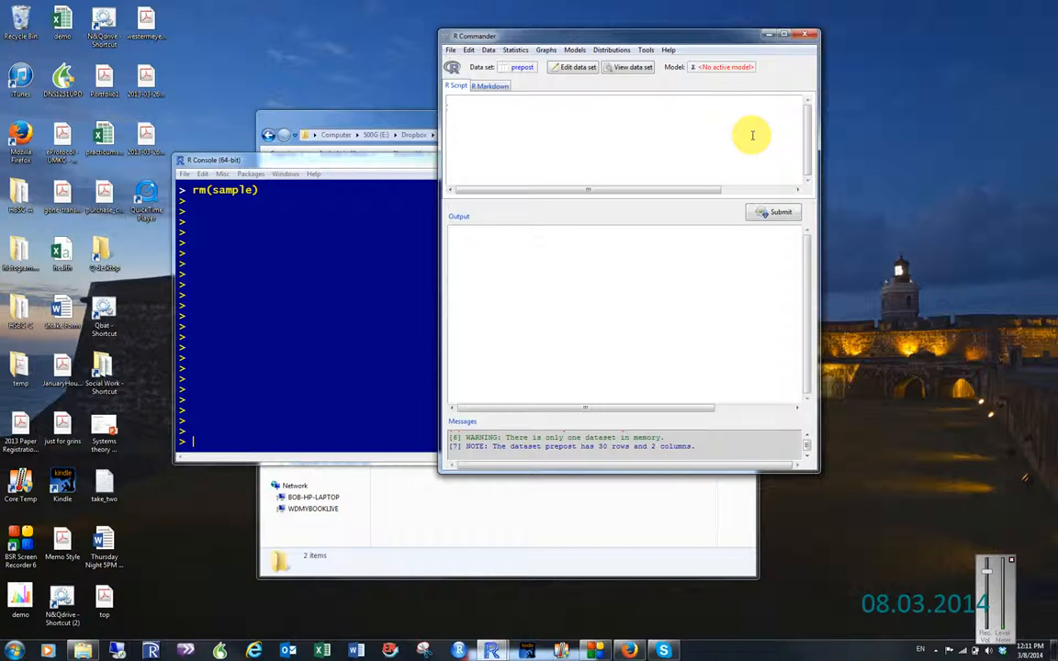
{"action": "mouse_move", "coordinate": [592, 123]}
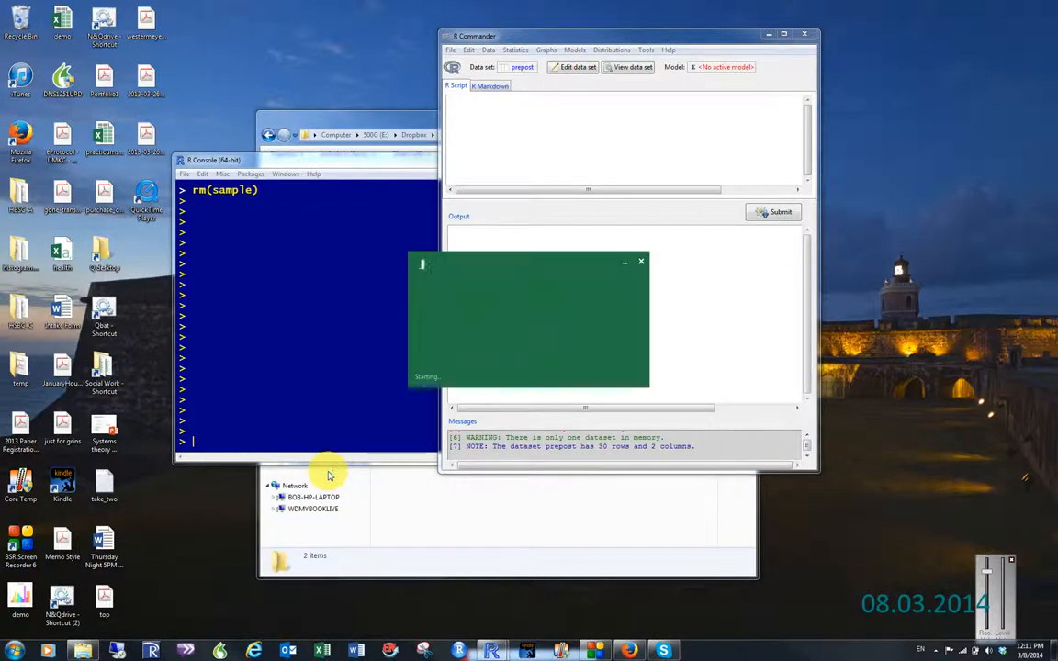
{"action": "left_click", "coordinate": [322, 650]}
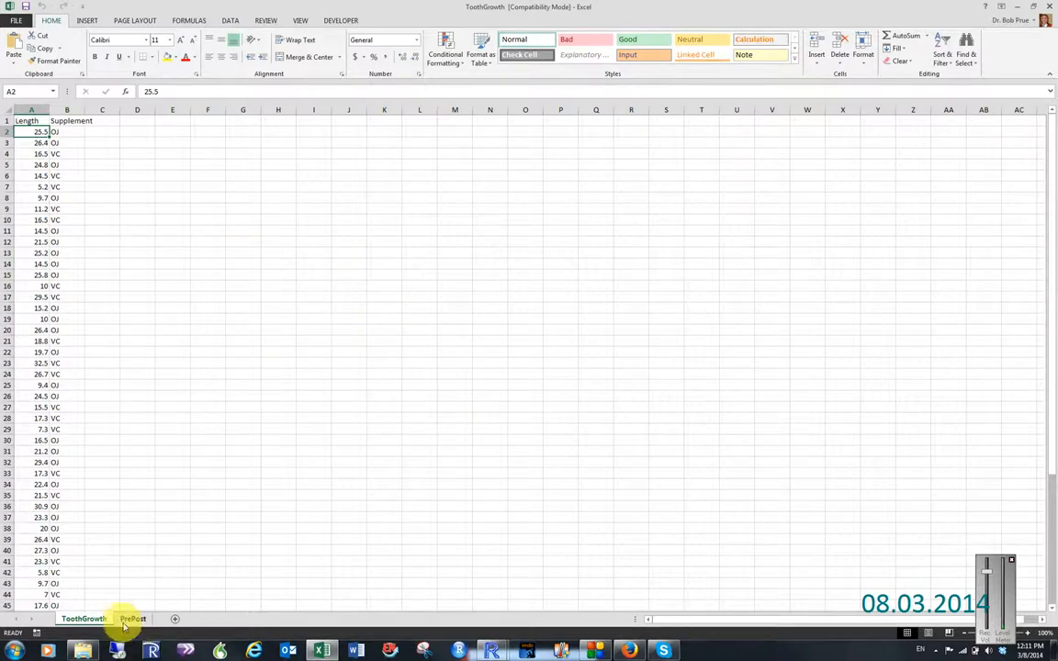
{"action": "mouse_move", "coordinate": [145, 601]}
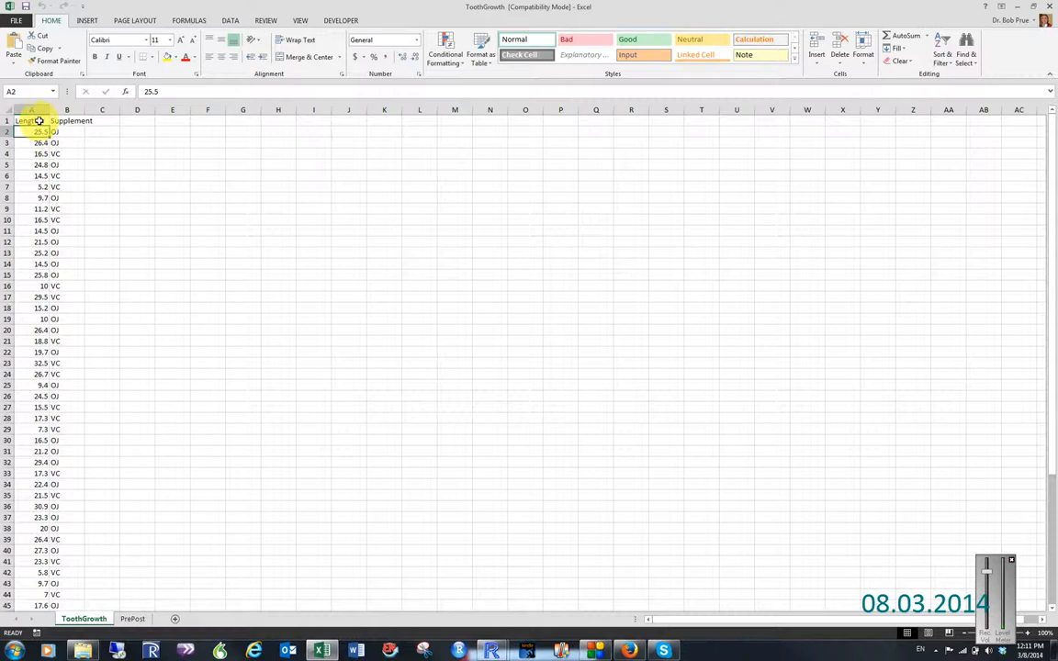
{"action": "left_click", "coordinate": [67, 121]}
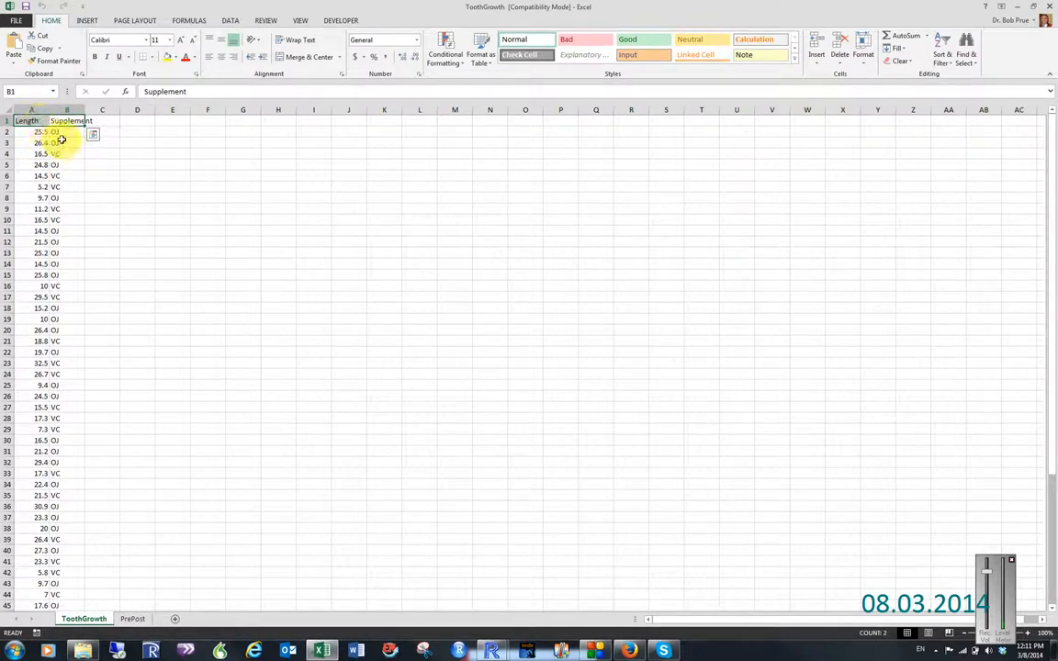
{"action": "left_click", "coordinate": [67, 132]}
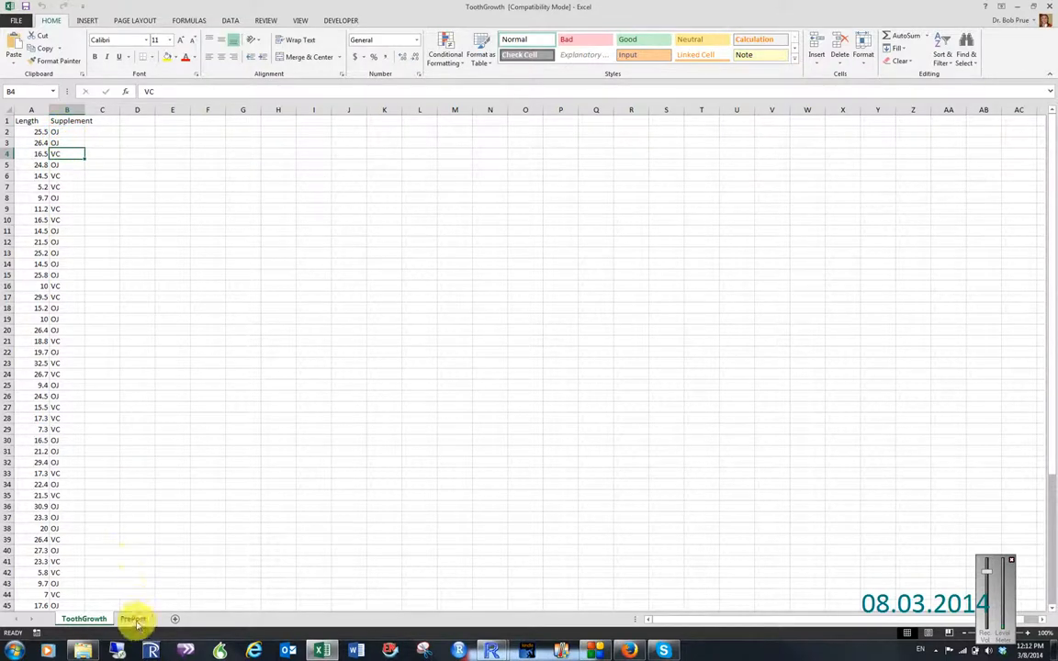
{"action": "left_click", "coordinate": [132, 618]}
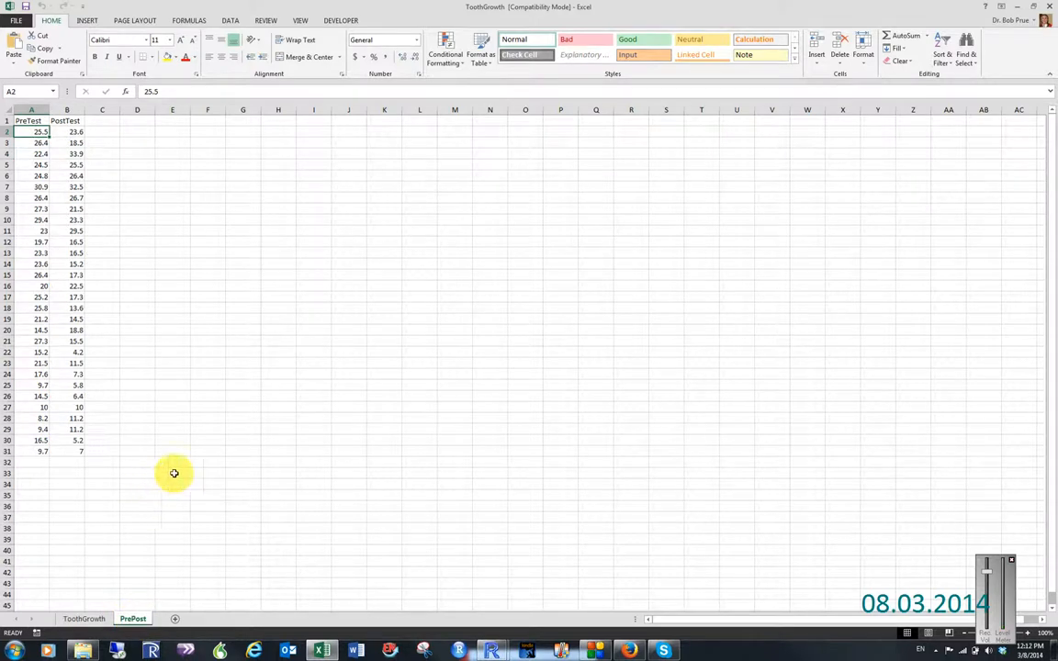
{"action": "mouse_move", "coordinate": [271, 431]}
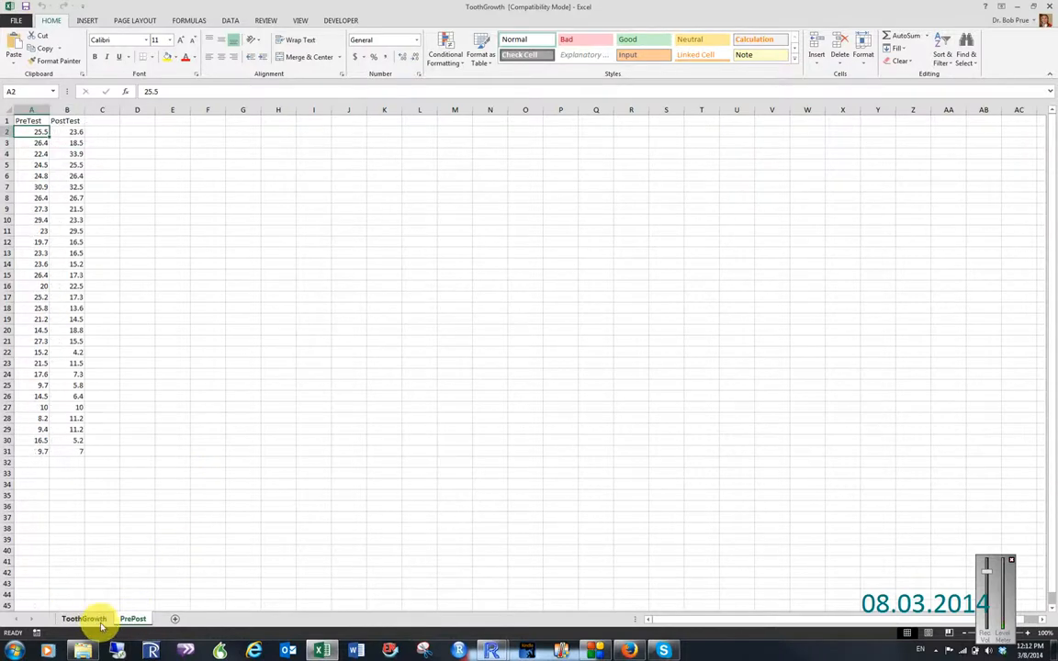
{"action": "left_click", "coordinate": [84, 618]}
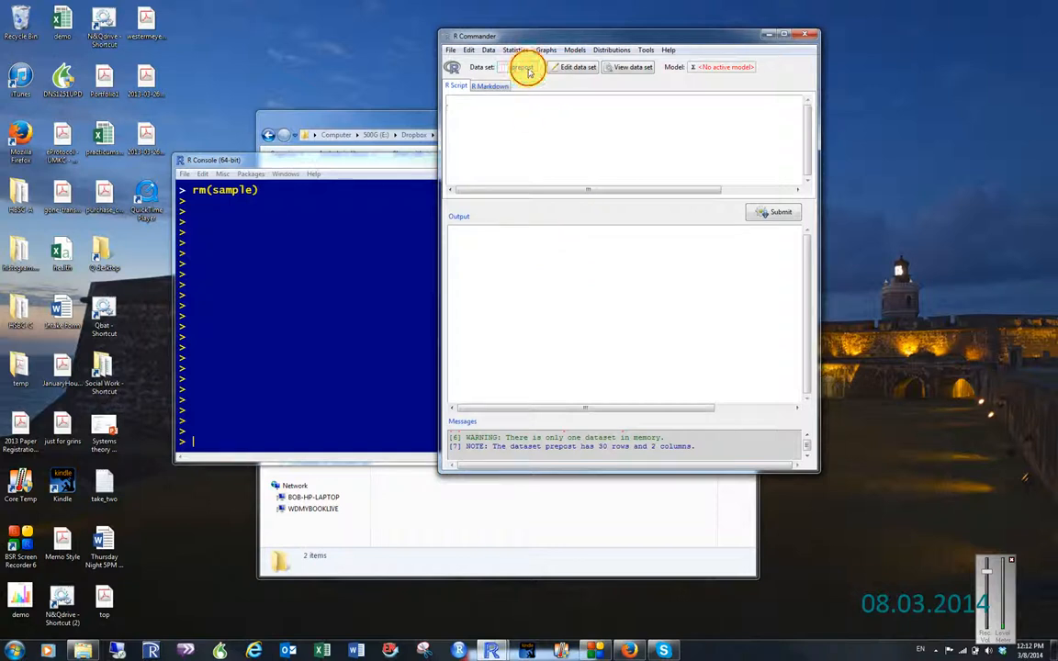
Select tooth as the active data set and view its 60 rows of Supplement and Length
{"action": "left_click", "coordinate": [522, 66]}
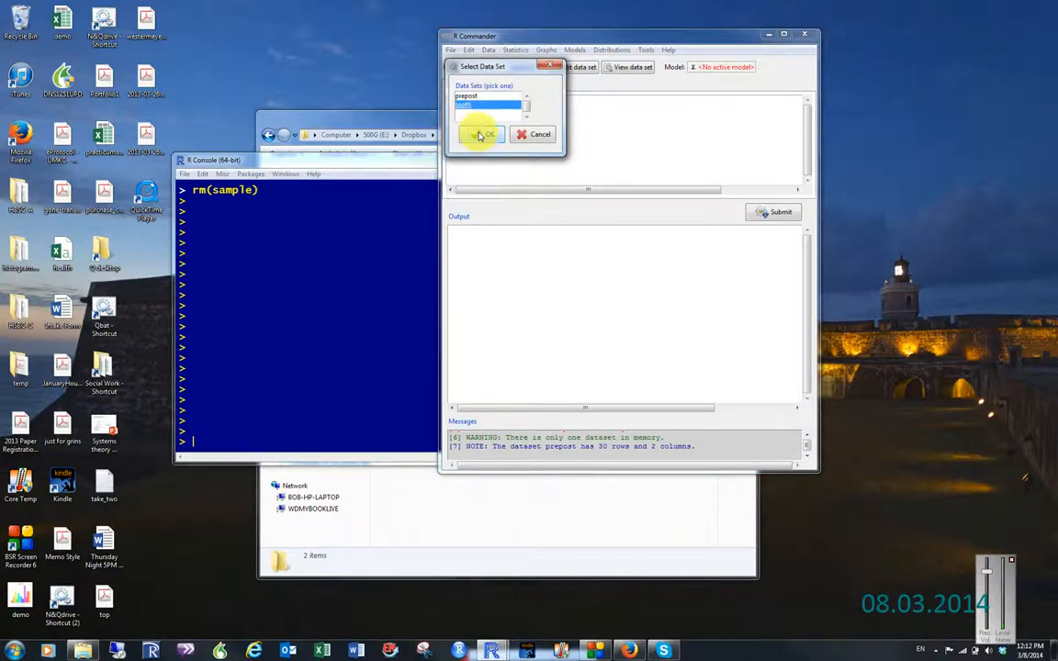
{"action": "left_click", "coordinate": [485, 134]}
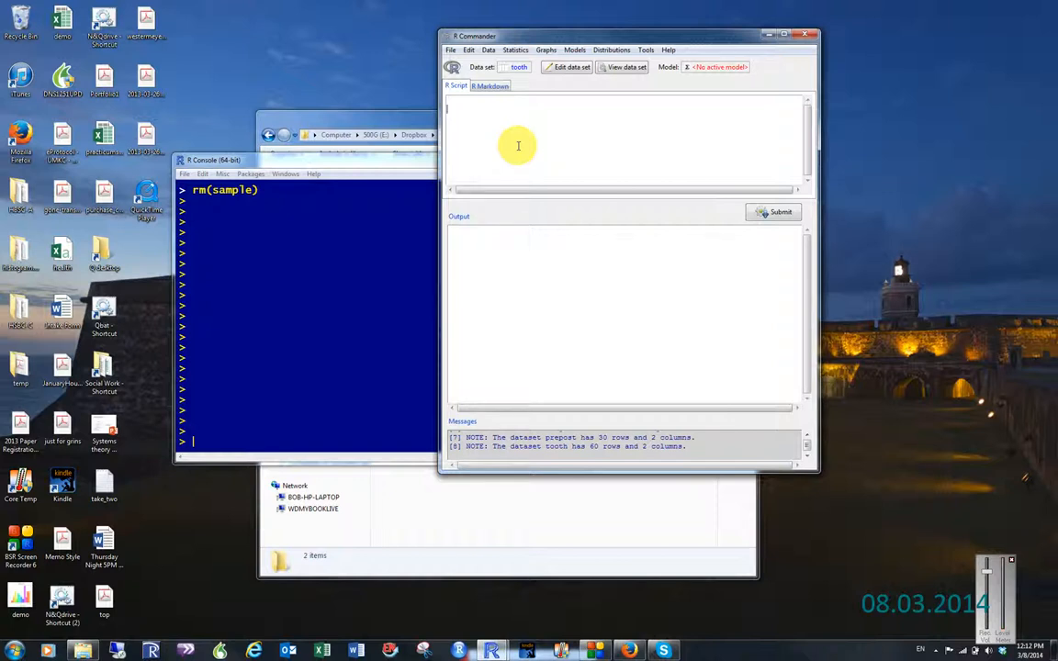
{"action": "mouse_move", "coordinate": [541, 141]}
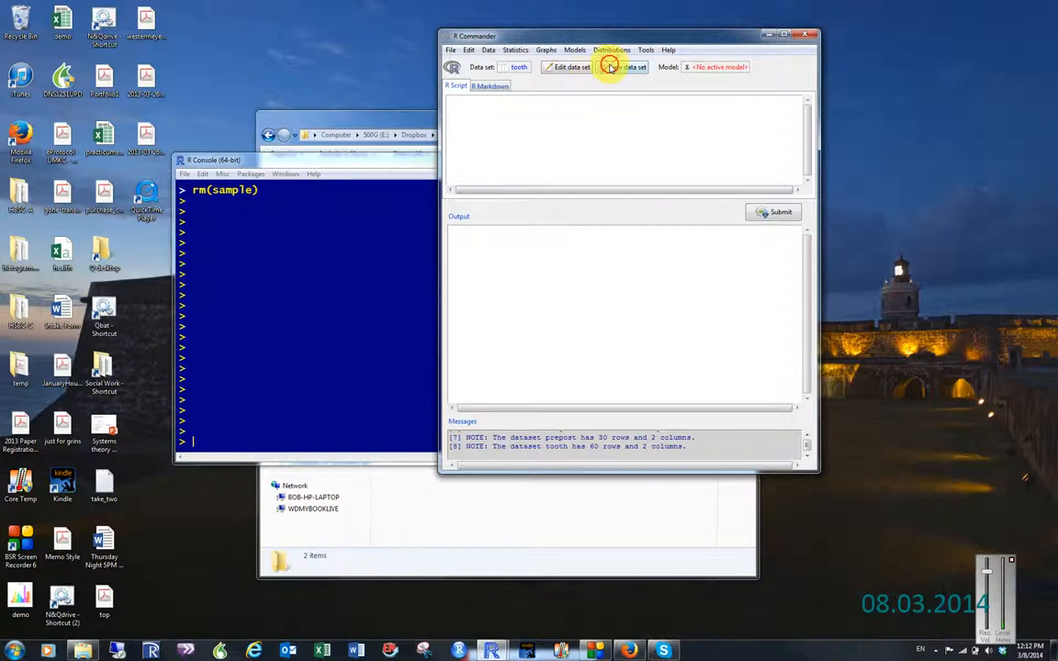
{"action": "left_click", "coordinate": [628, 66]}
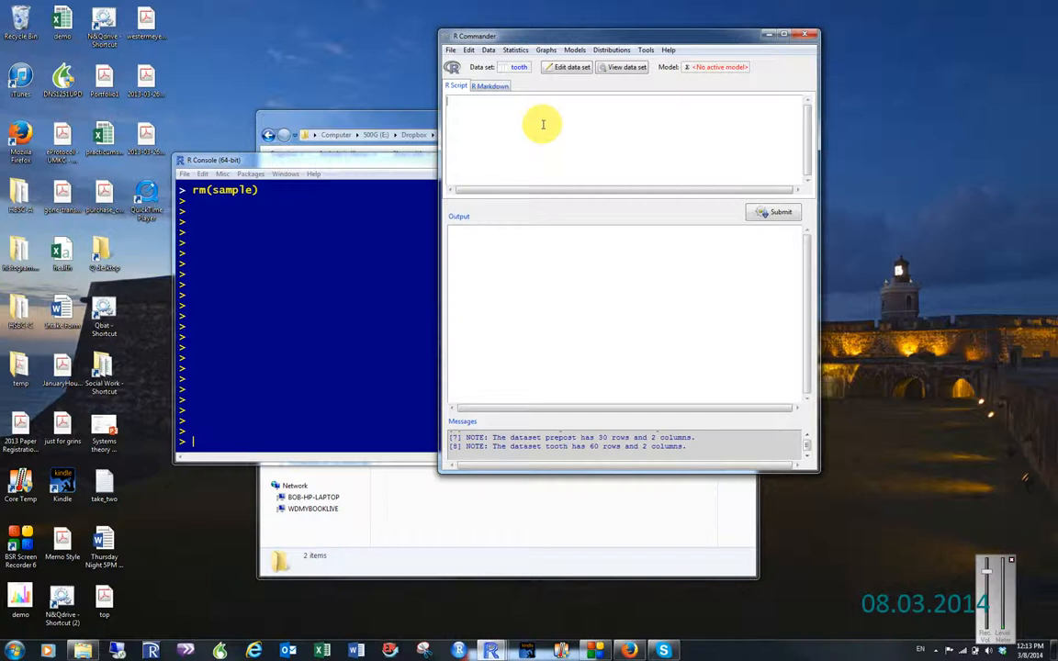
{"action": "mouse_move", "coordinate": [540, 98]}
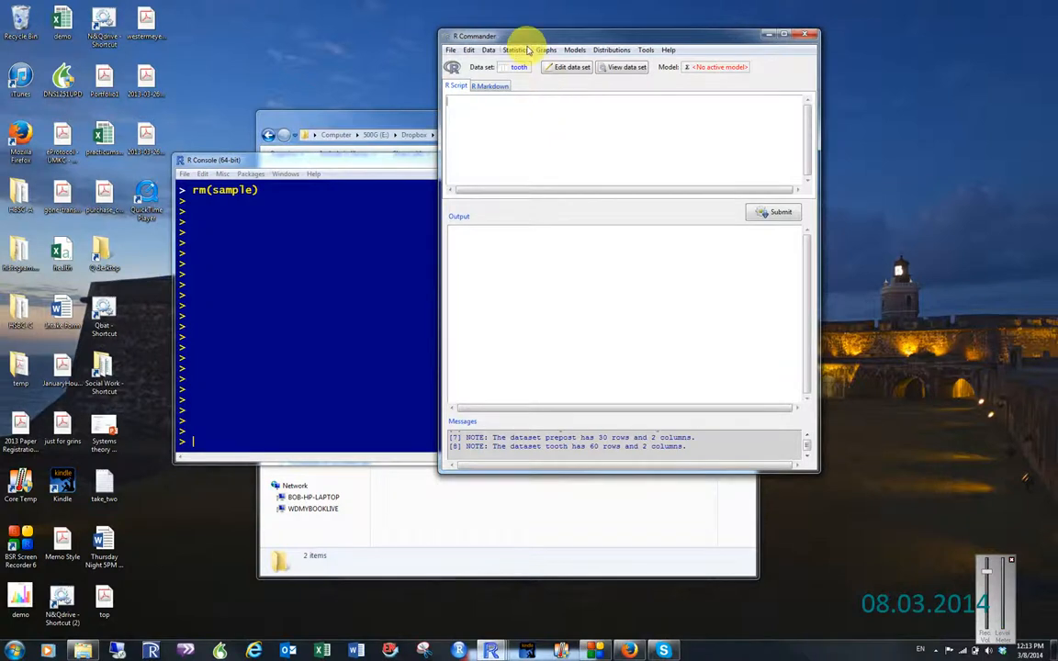
Start an independent samples t-test from Statistics > Means for the tooth data
{"action": "left_click", "coordinate": [516, 50]}
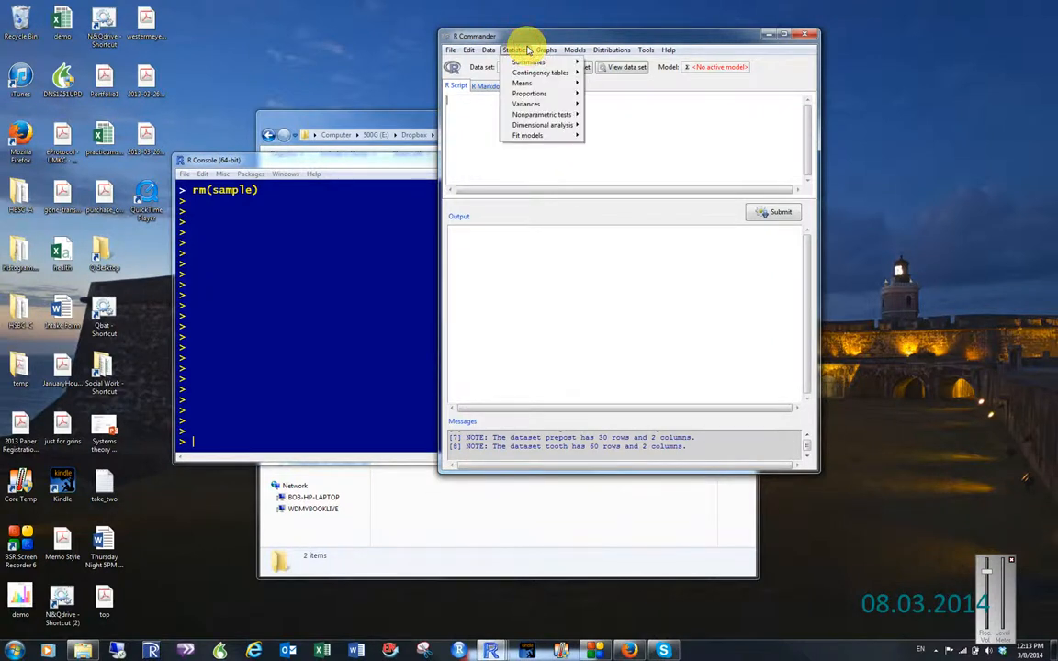
{"action": "mouse_move", "coordinate": [526, 62]}
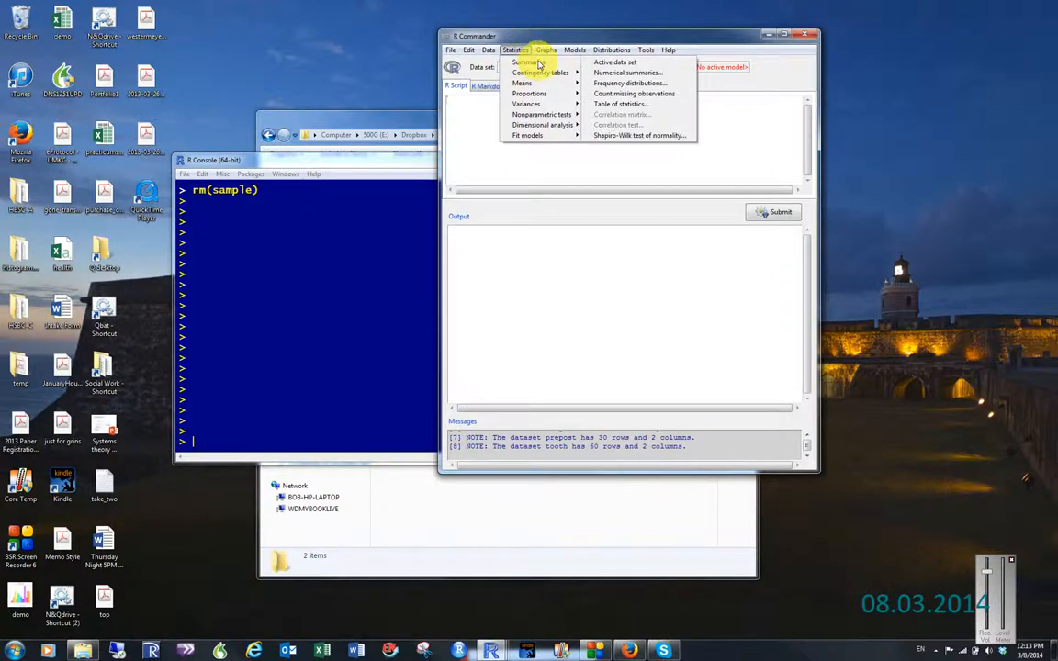
{"action": "mouse_move", "coordinate": [529, 93]}
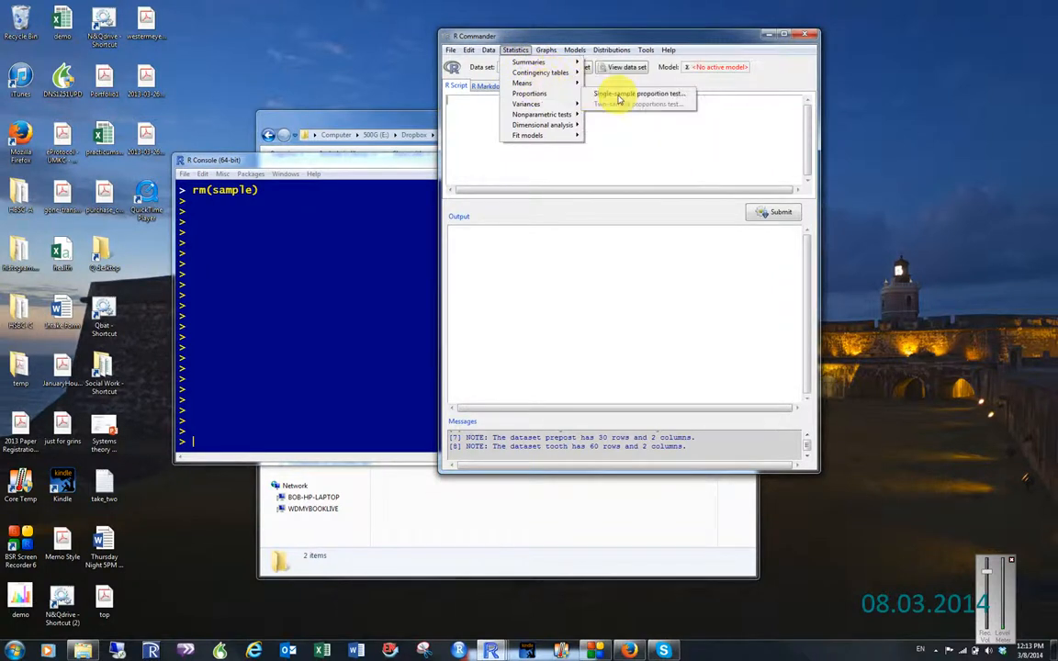
{"action": "mouse_move", "coordinate": [522, 83]}
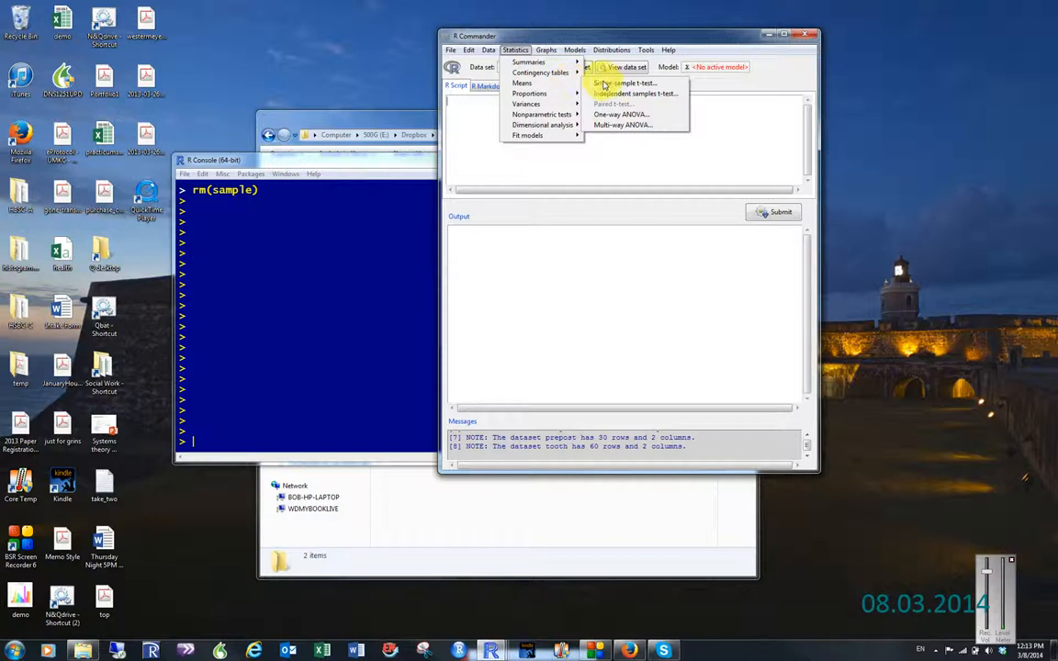
{"action": "mouse_move", "coordinate": [629, 92]}
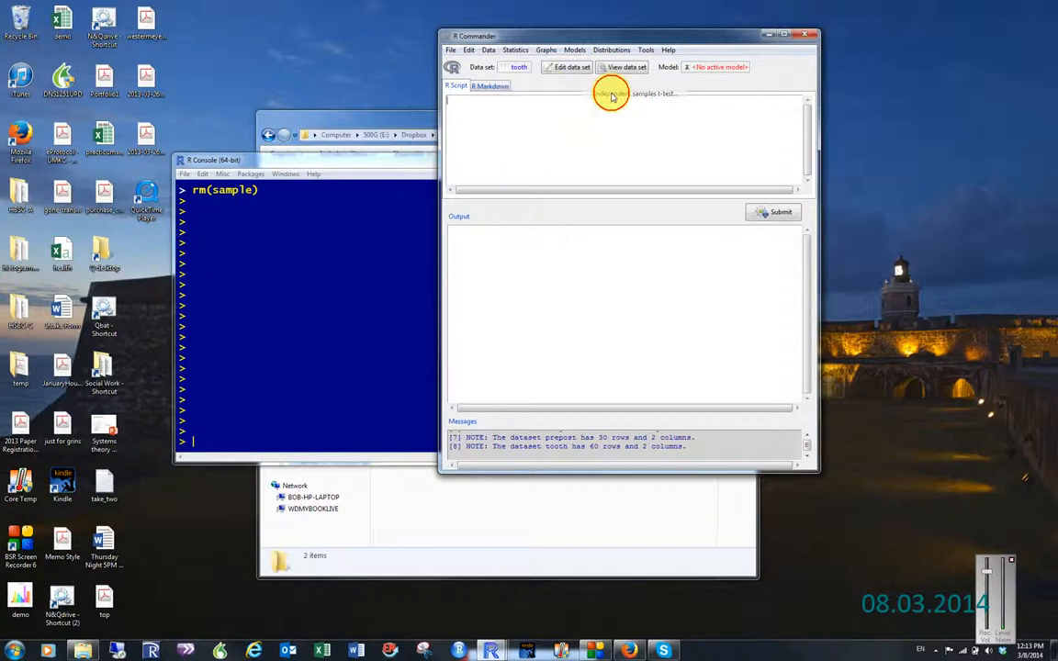
{"action": "left_click", "coordinate": [611, 93]}
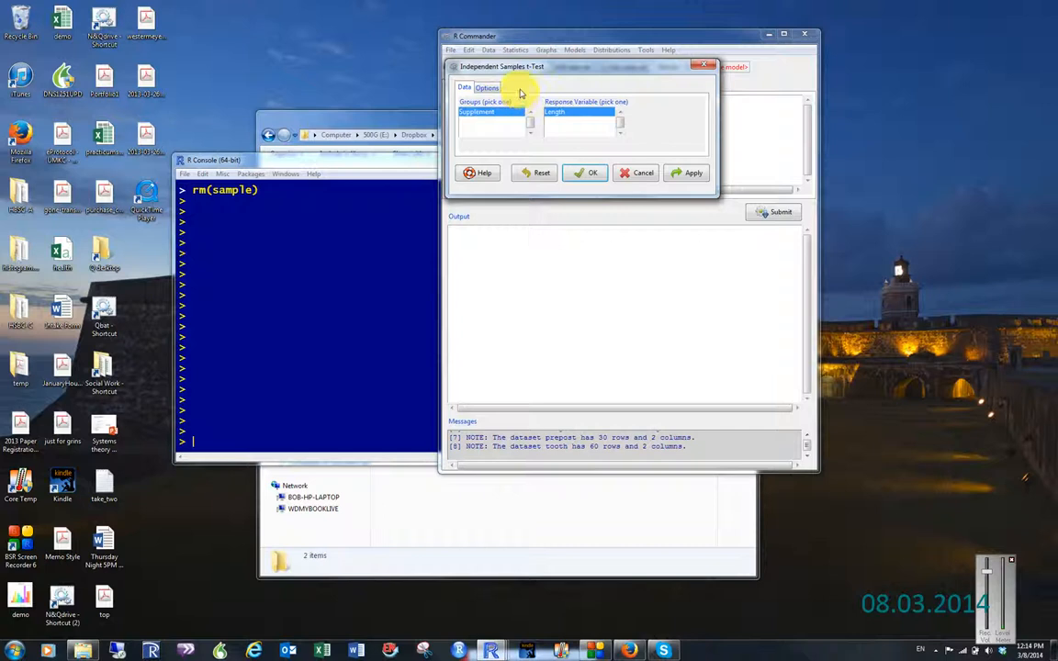
{"action": "left_click", "coordinate": [476, 112]}
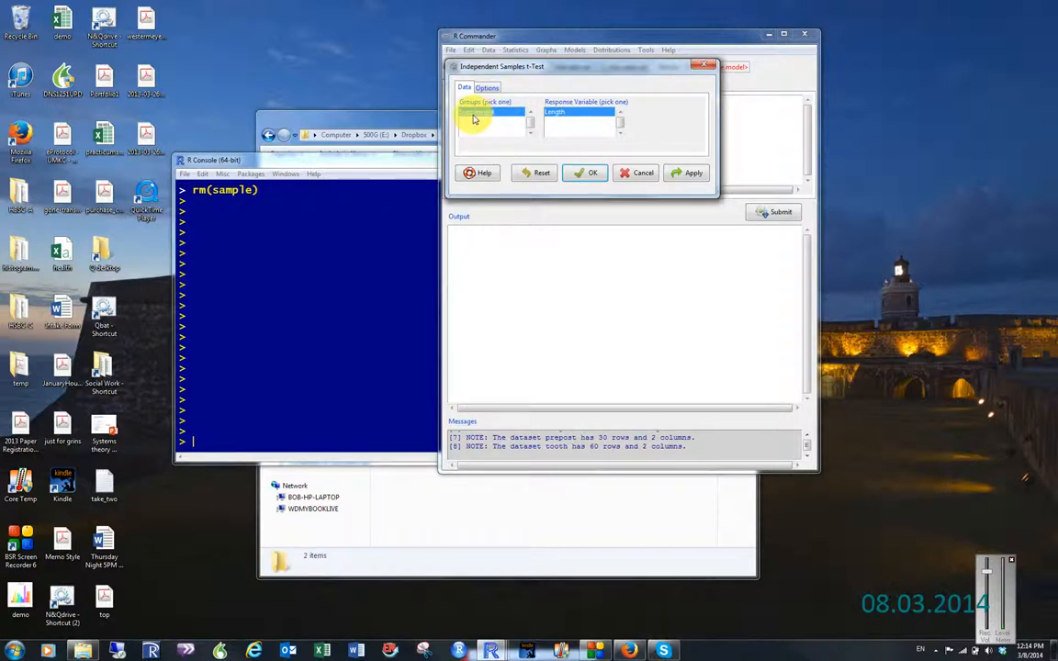
{"action": "left_click", "coordinate": [477, 112]}
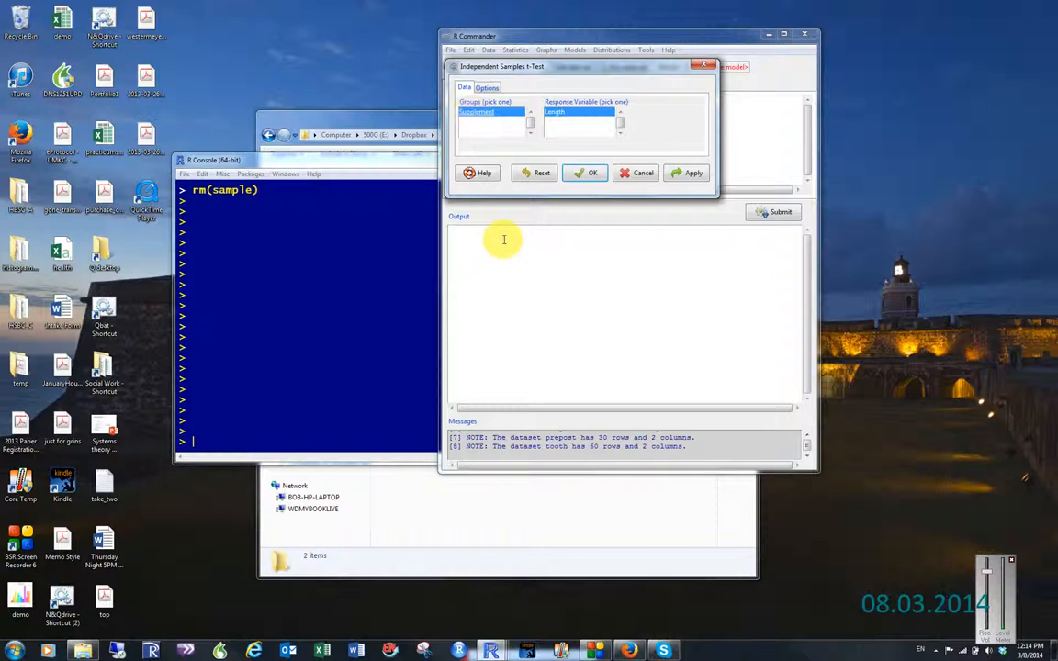
{"action": "mouse_move", "coordinate": [525, 210]}
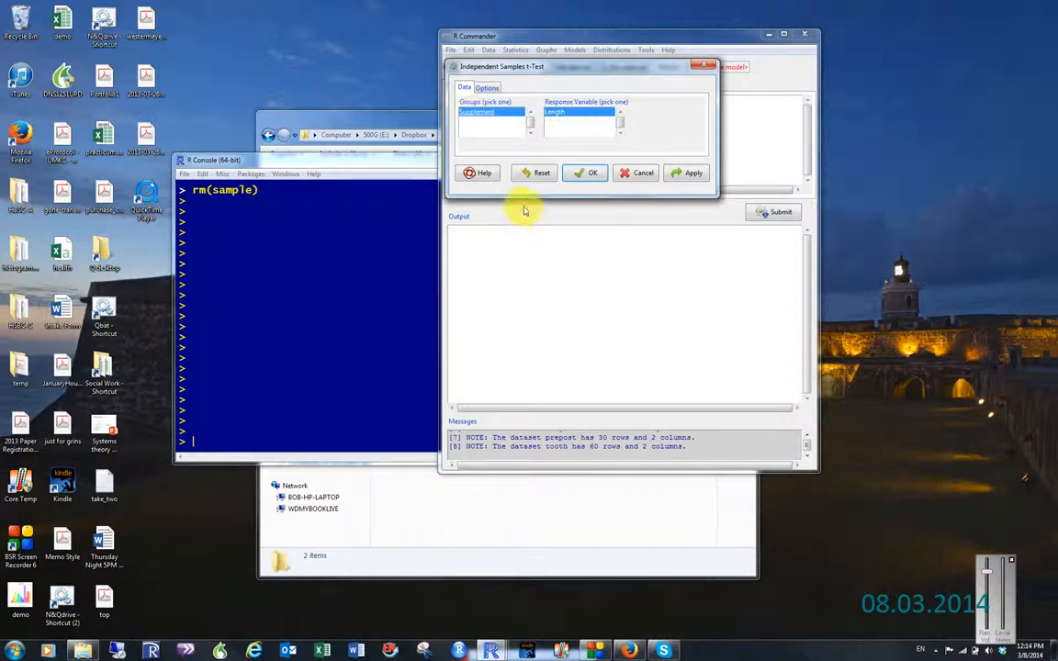
{"action": "left_click", "coordinate": [564, 111]}
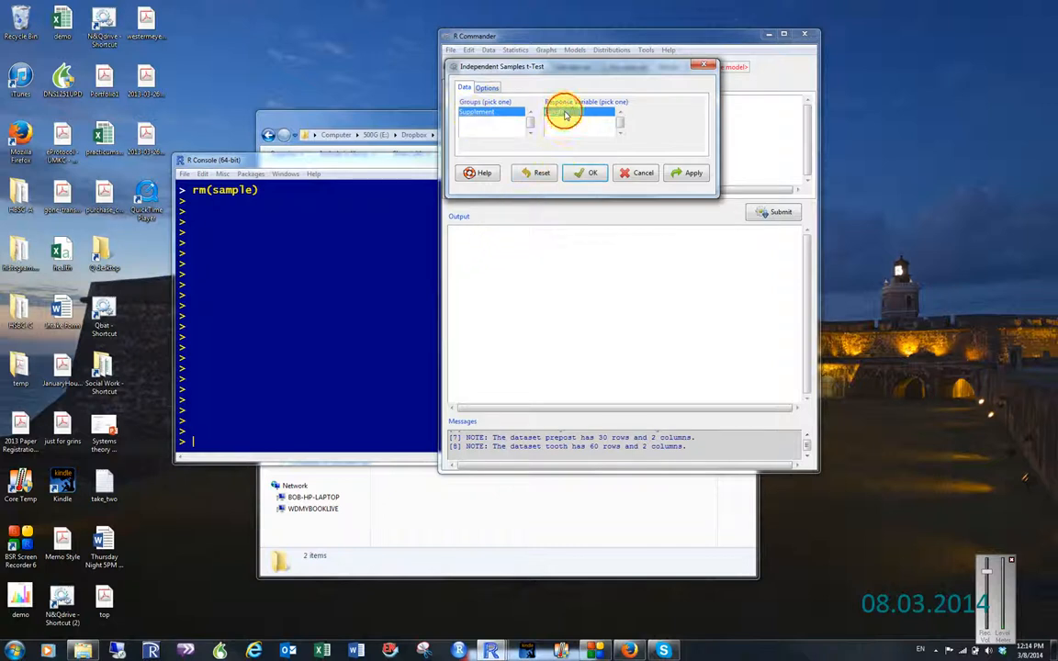
{"action": "left_click", "coordinate": [565, 112]}
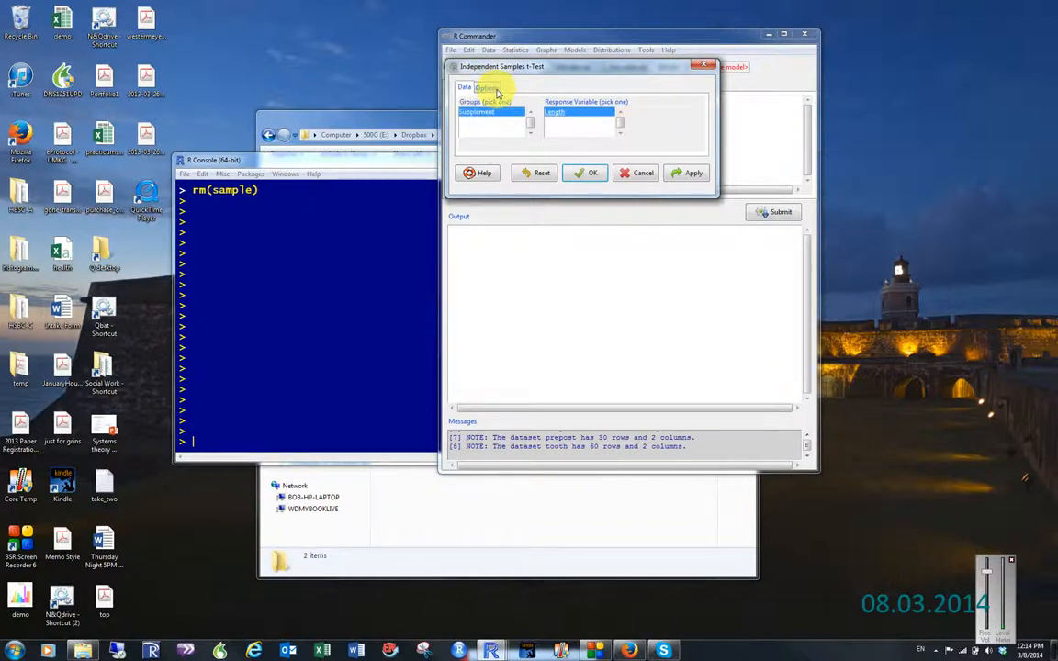
Run the two-sided, equal-variance t-test of Length by Supplement (t = 1.9153, p = 0.06039)
{"action": "left_click", "coordinate": [487, 86]}
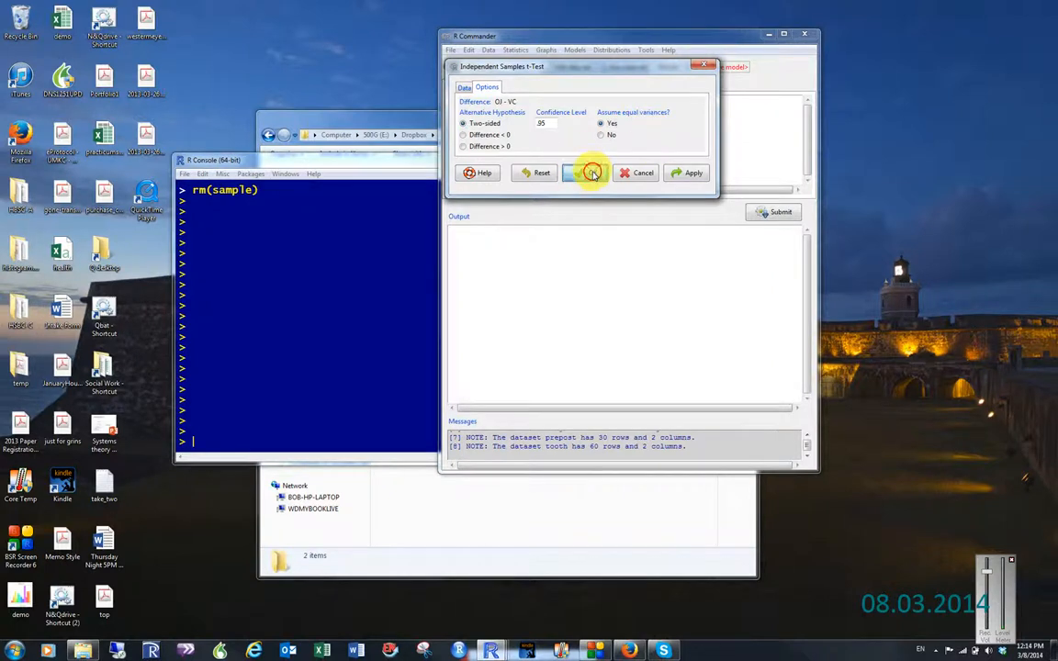
{"action": "left_click", "coordinate": [589, 173]}
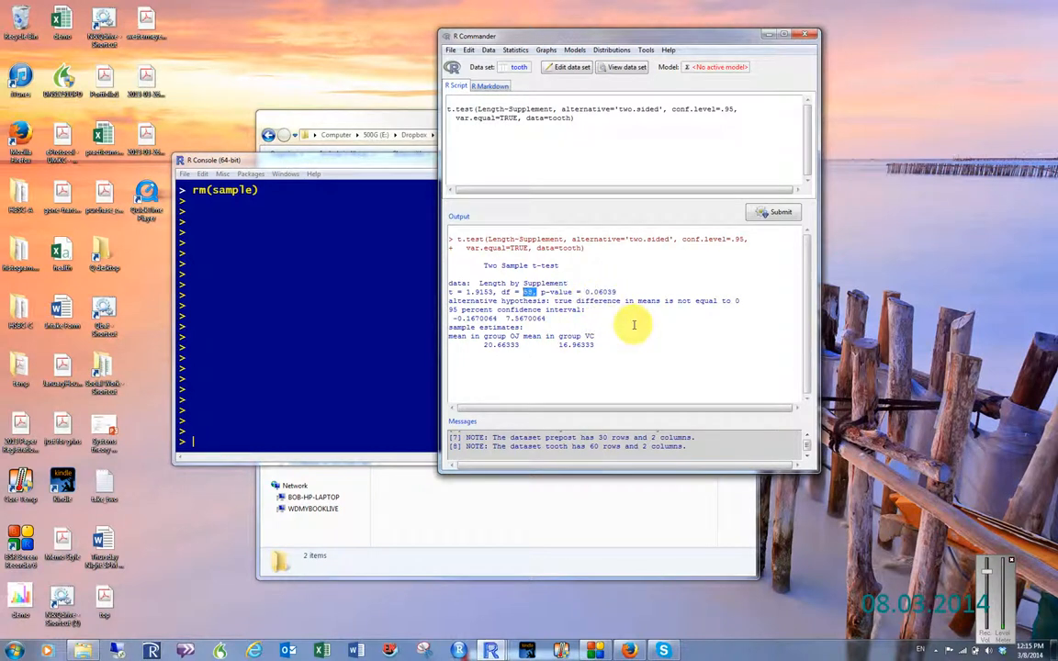
{"action": "mouse_move", "coordinate": [635, 323]}
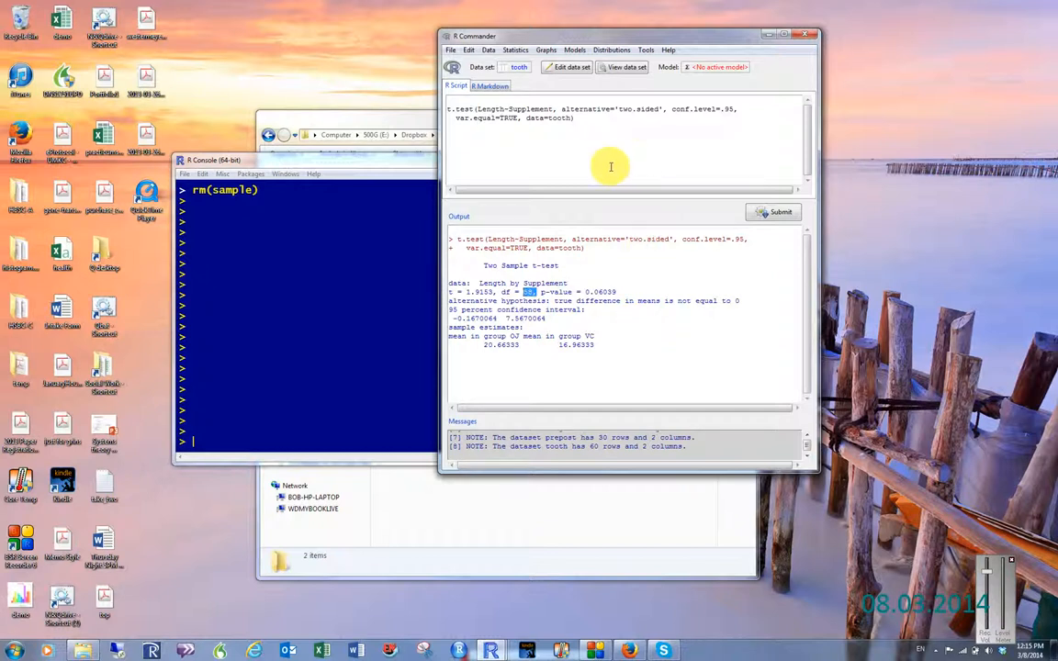
{"action": "mouse_move", "coordinate": [593, 181]}
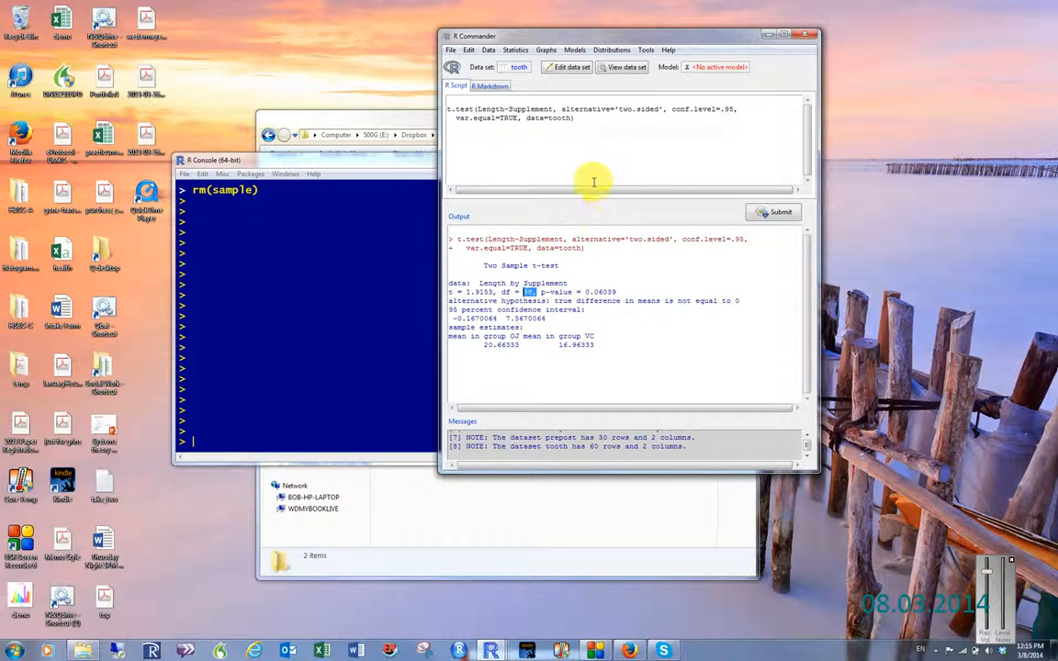
{"action": "mouse_move", "coordinate": [585, 193]}
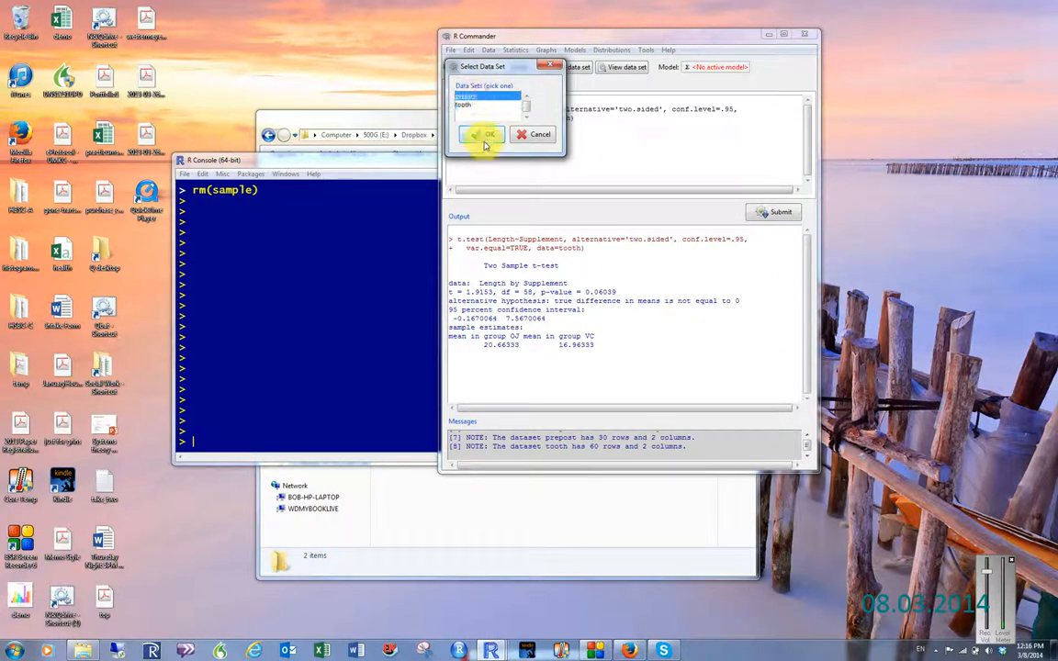
Confirm prepost as the active data set in place of tooth
{"action": "left_click", "coordinate": [482, 134]}
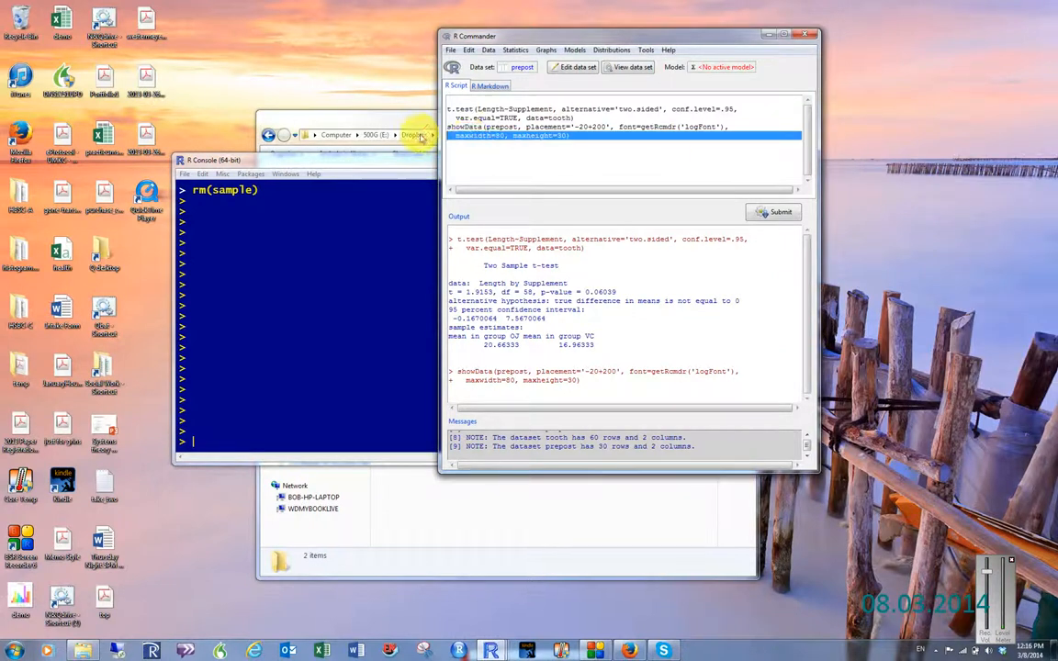
{"action": "left_click", "coordinate": [482, 151]}
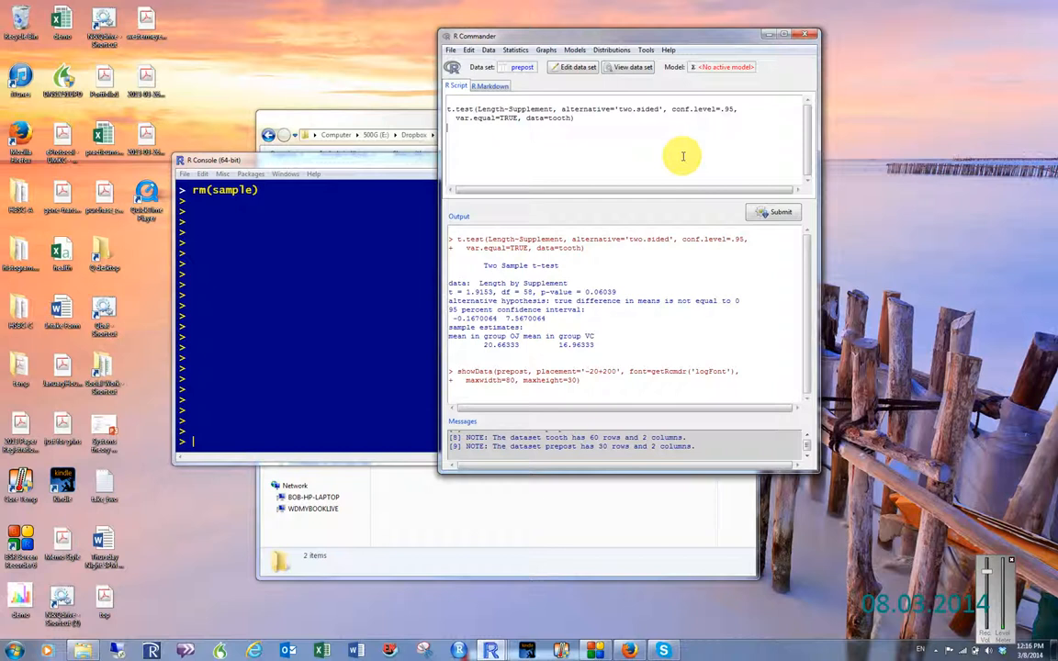
{"action": "mouse_move", "coordinate": [609, 224]}
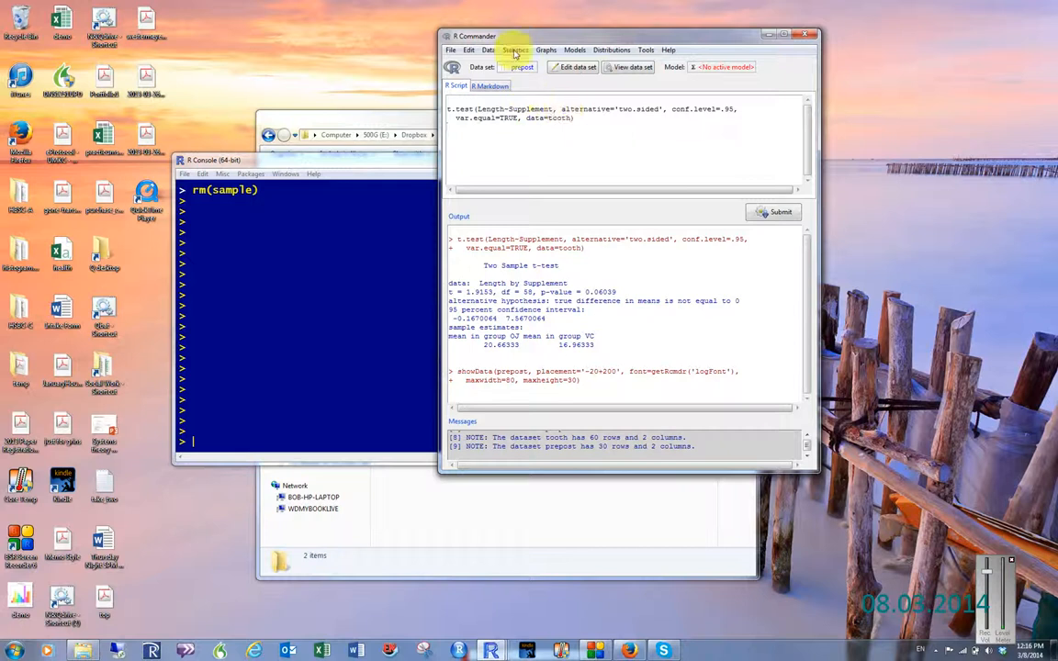
Set up a paired t-test with PreTest as first variable and PostTest as second
{"action": "left_click", "coordinate": [516, 50]}
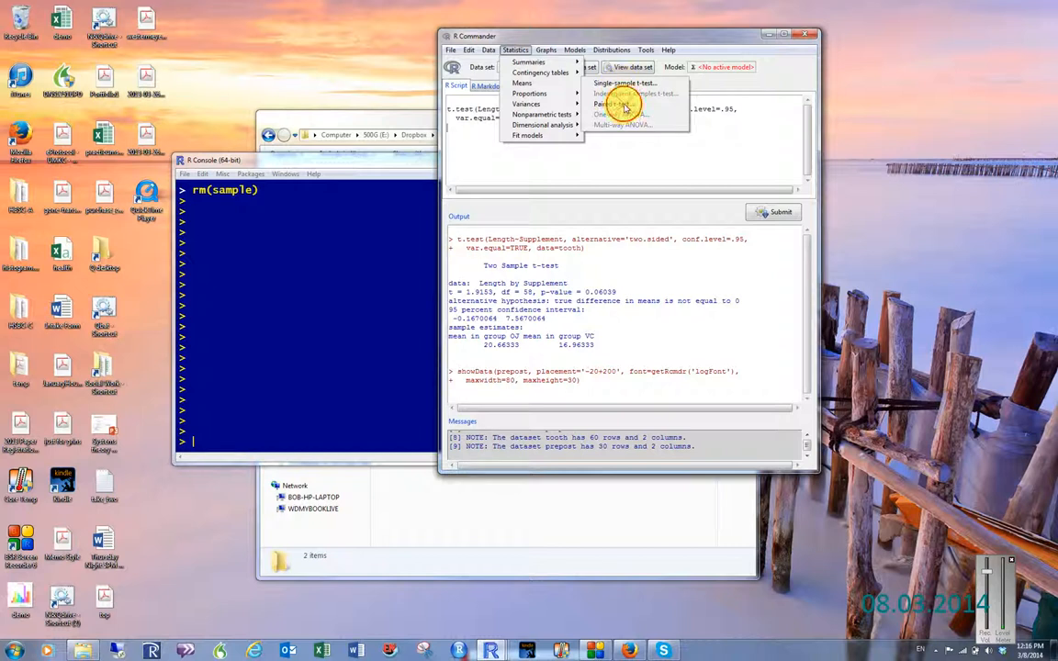
{"action": "left_click", "coordinate": [611, 103]}
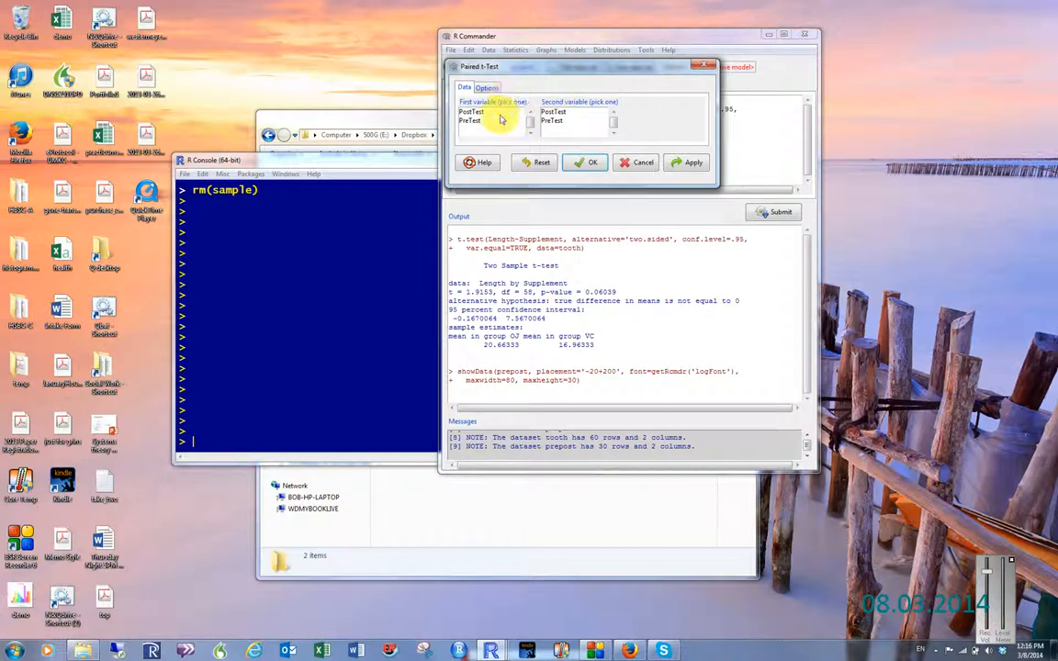
{"action": "left_click", "coordinate": [471, 120]}
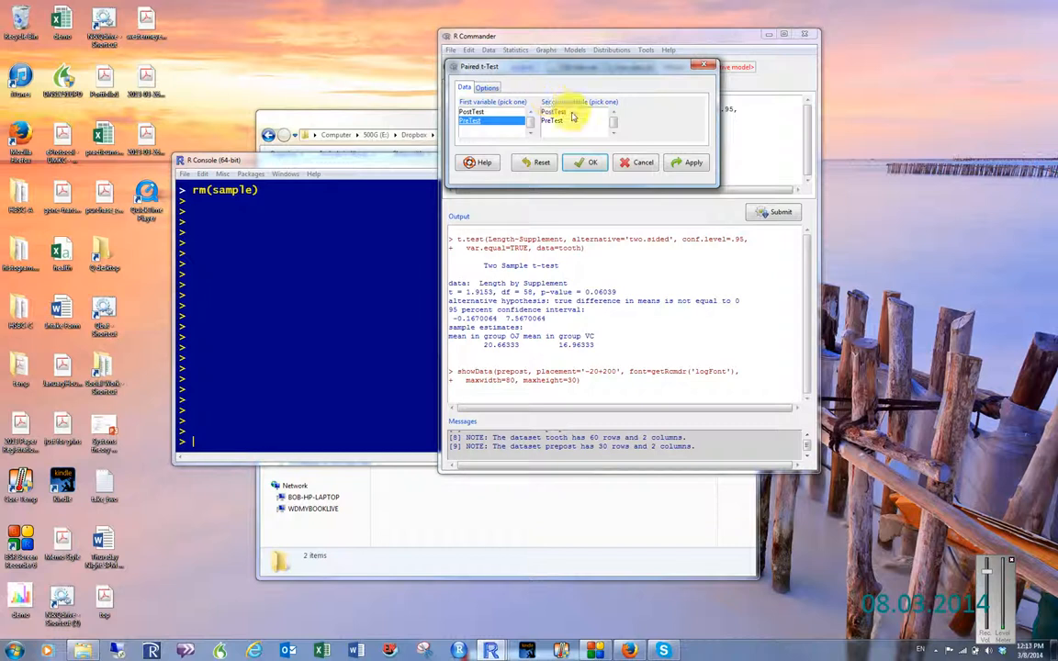
{"action": "left_click", "coordinate": [553, 111]}
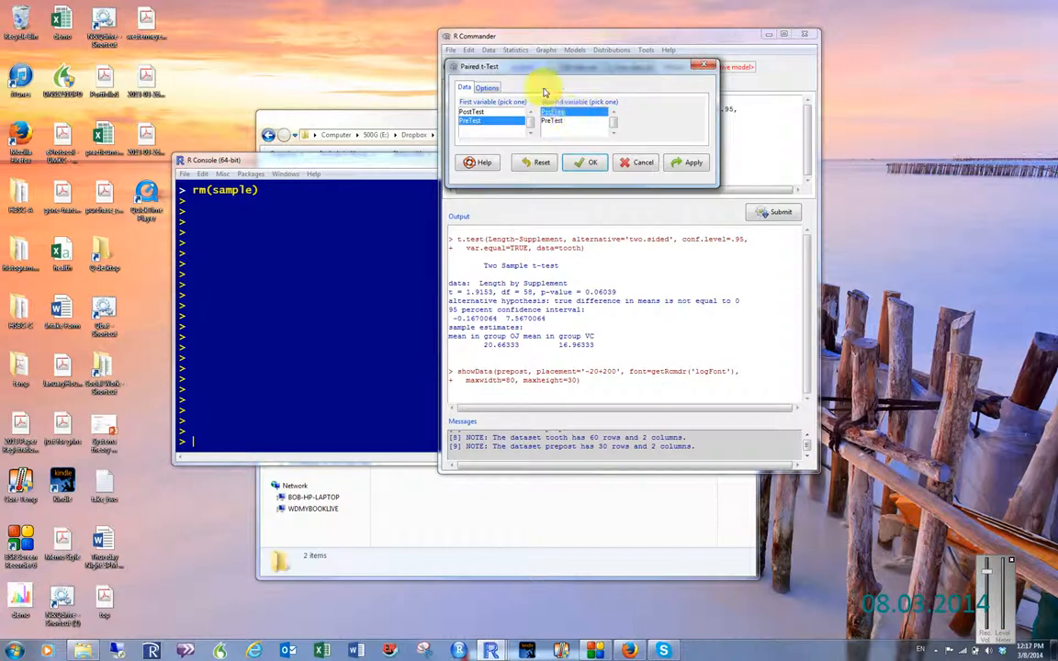
{"action": "left_click", "coordinate": [487, 86]}
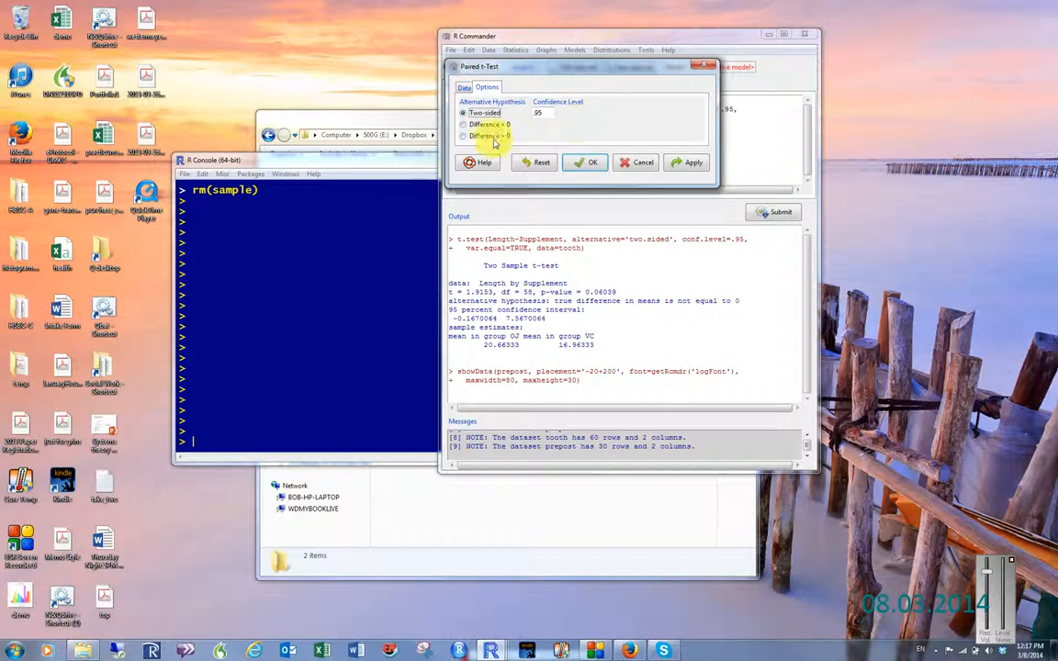
Choose the 'Difference > 0' alternative hypothesis, keeping .95 confidence
{"action": "left_click", "coordinate": [464, 136]}
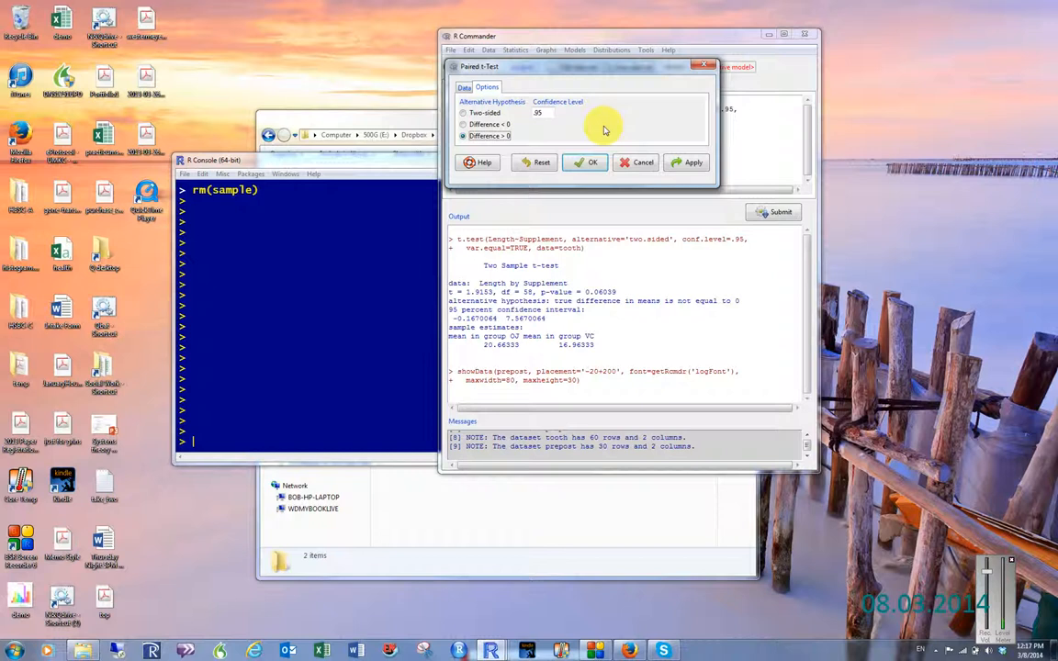
{"action": "mouse_move", "coordinate": [564, 126]}
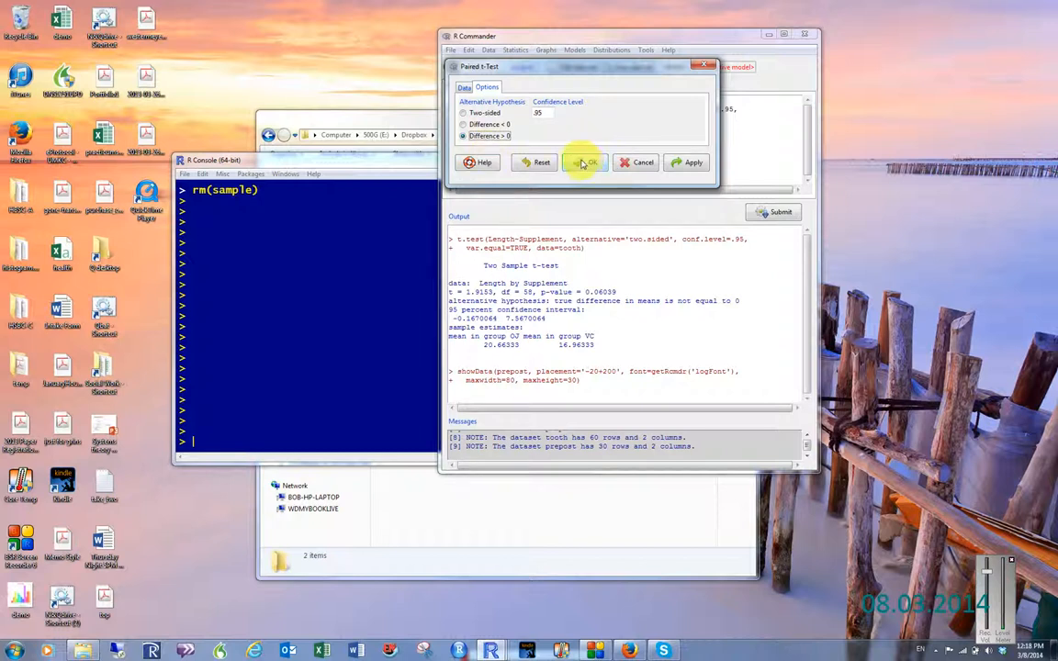
Run the one-sided paired t-test (t = 3.3026, df = 29, p = 0.001275)
{"action": "left_click", "coordinate": [584, 163]}
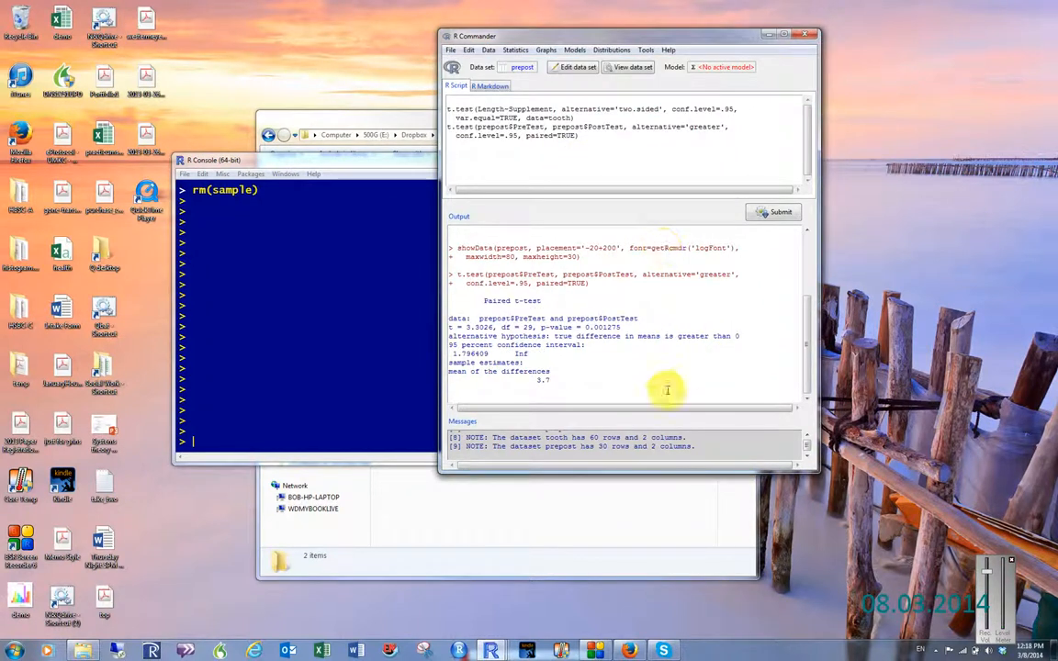
{"action": "mouse_move", "coordinate": [634, 386]}
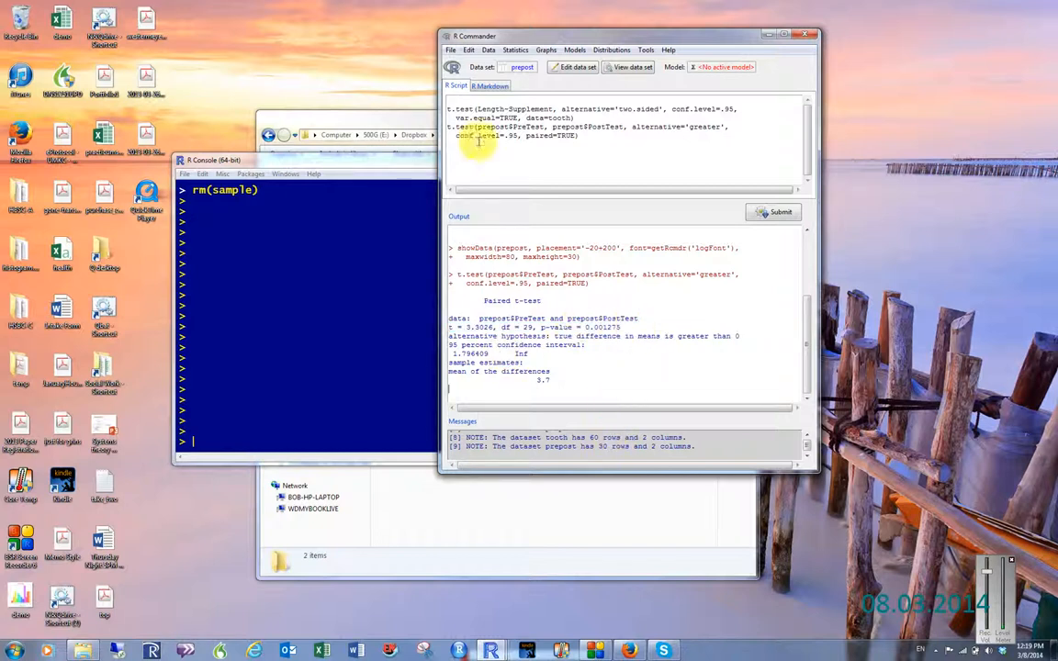
{"action": "left_click", "coordinate": [450, 49]}
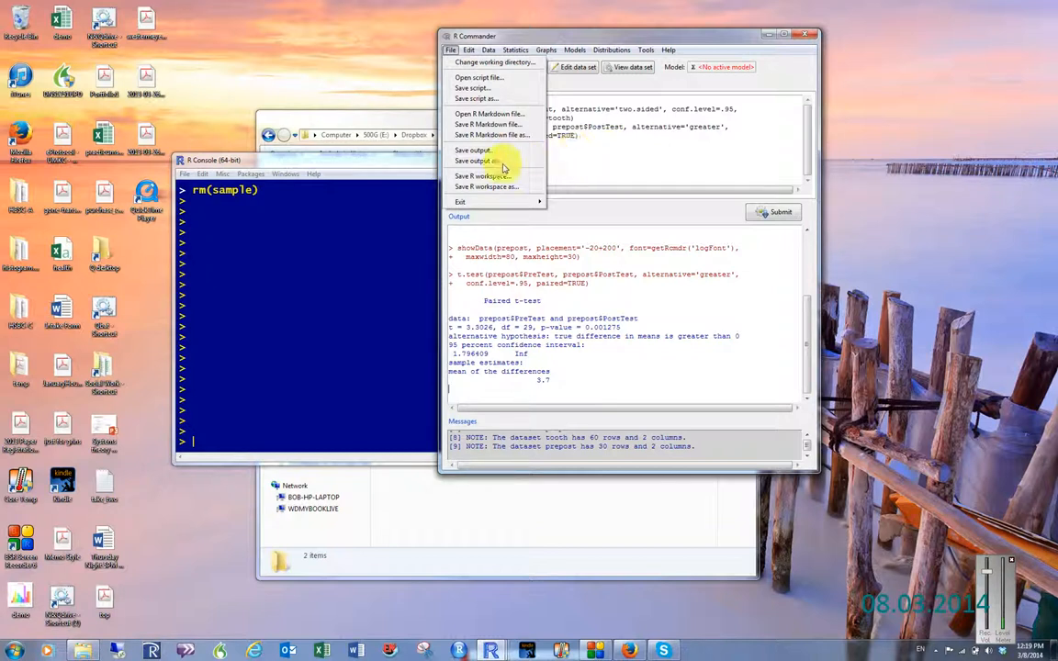
Save the output as toothoutput in the T_Tests folder via Recent Places
{"action": "left_click", "coordinate": [487, 175]}
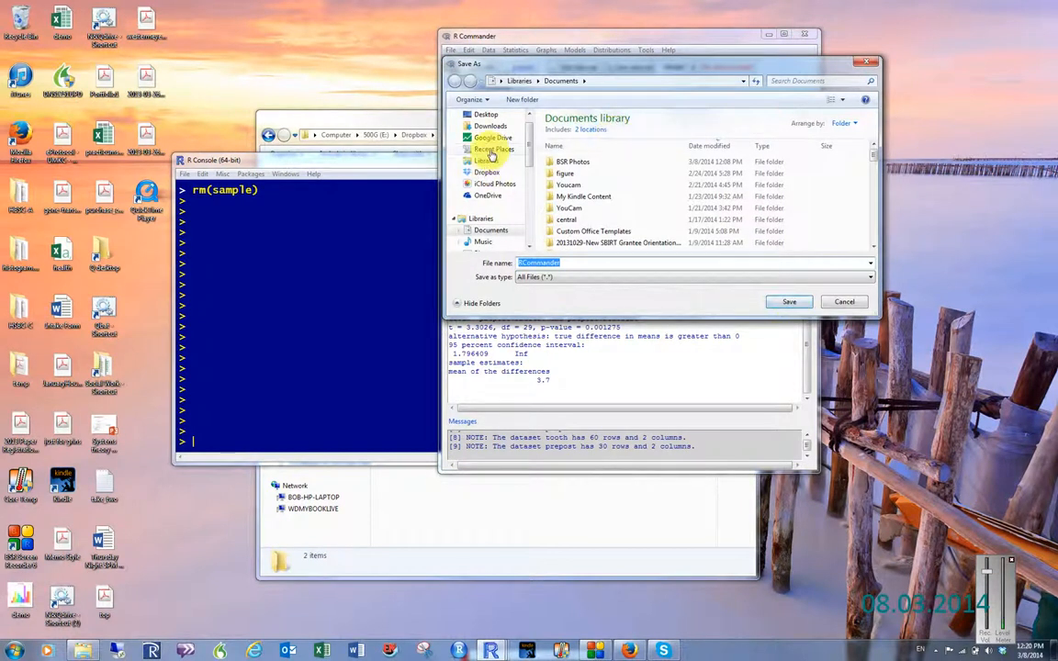
{"action": "left_click", "coordinate": [494, 149]}
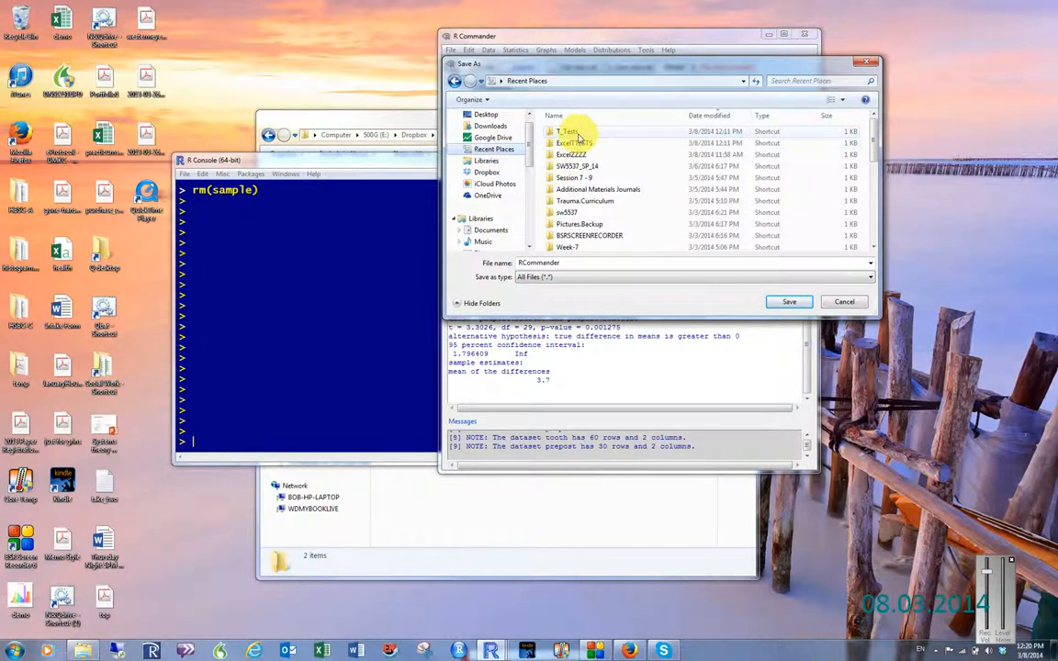
{"action": "double_click", "coordinate": [568, 131]}
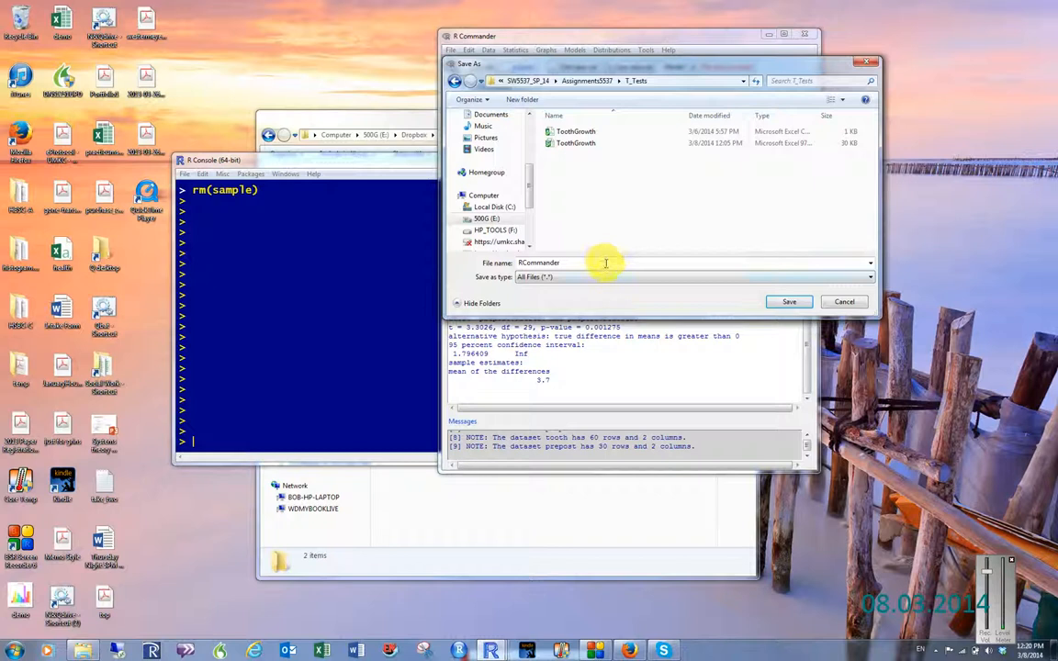
{"action": "type", "text": "tool"}
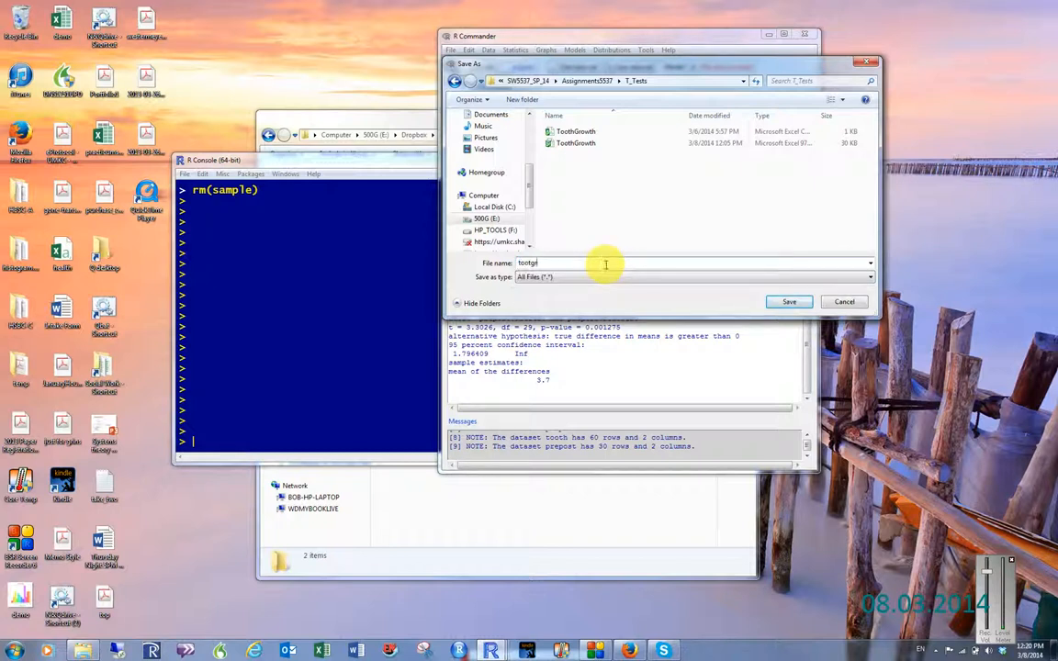
{"action": "type", "text": "oothoutput t"}
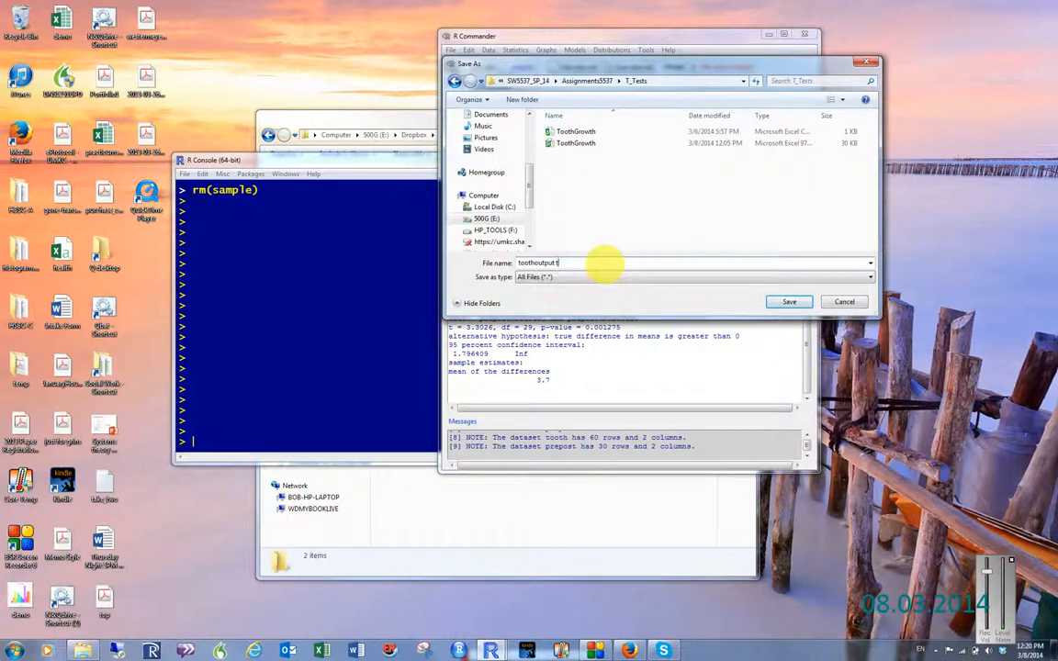
{"action": "left_click", "coordinate": [788, 301]}
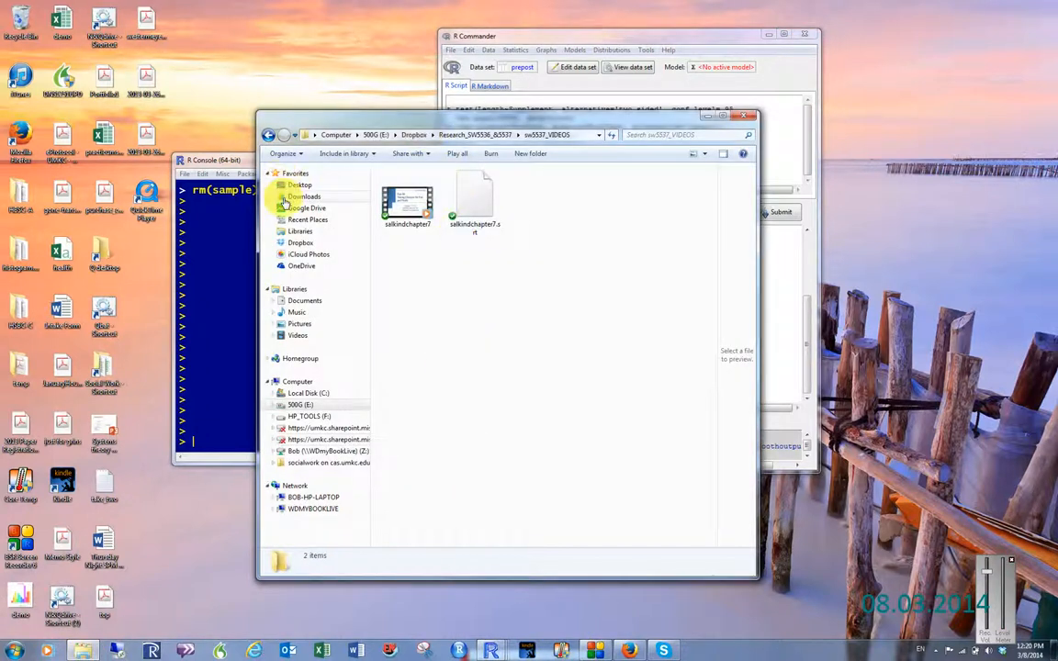
Open toothoutput from the T_Tests folder in WordPad showing both t-test results
{"action": "left_click", "coordinate": [308, 220]}
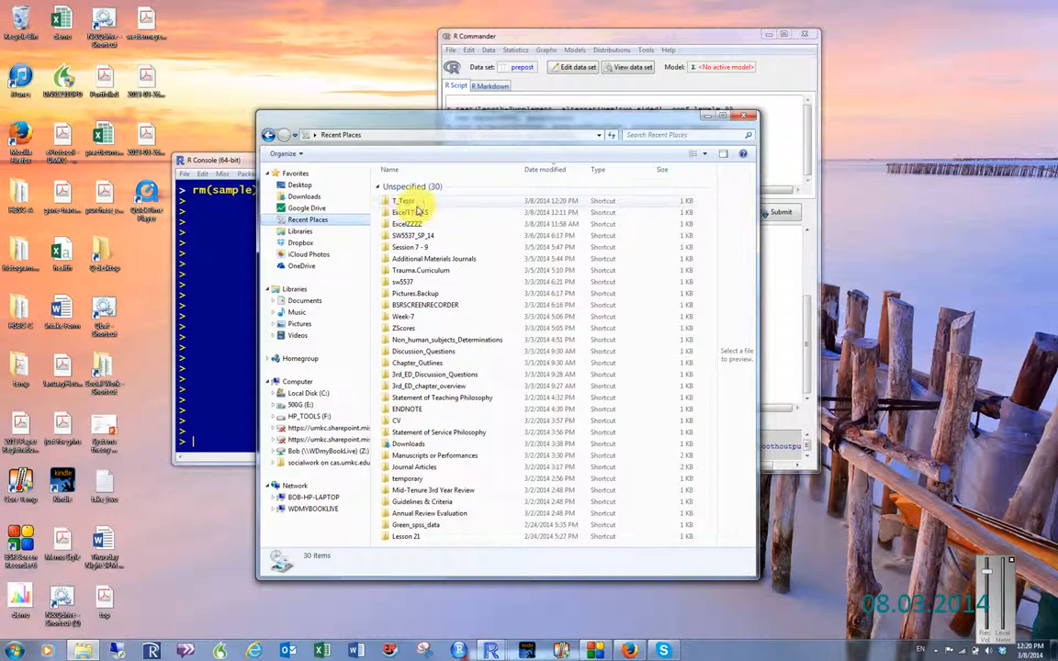
{"action": "double_click", "coordinate": [402, 200]}
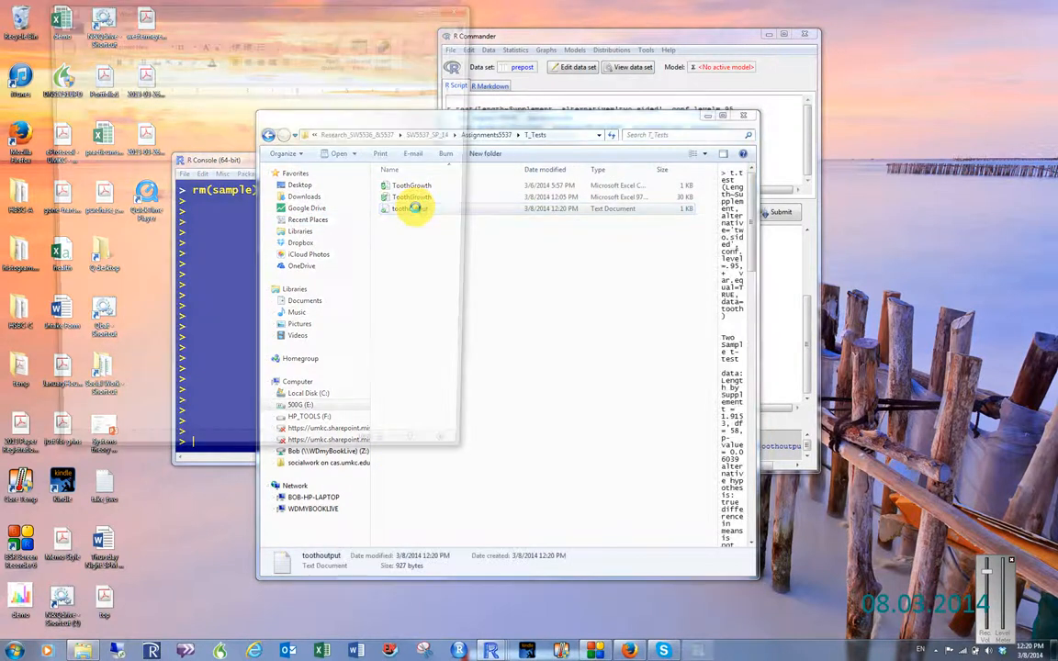
{"action": "double_click", "coordinate": [412, 208]}
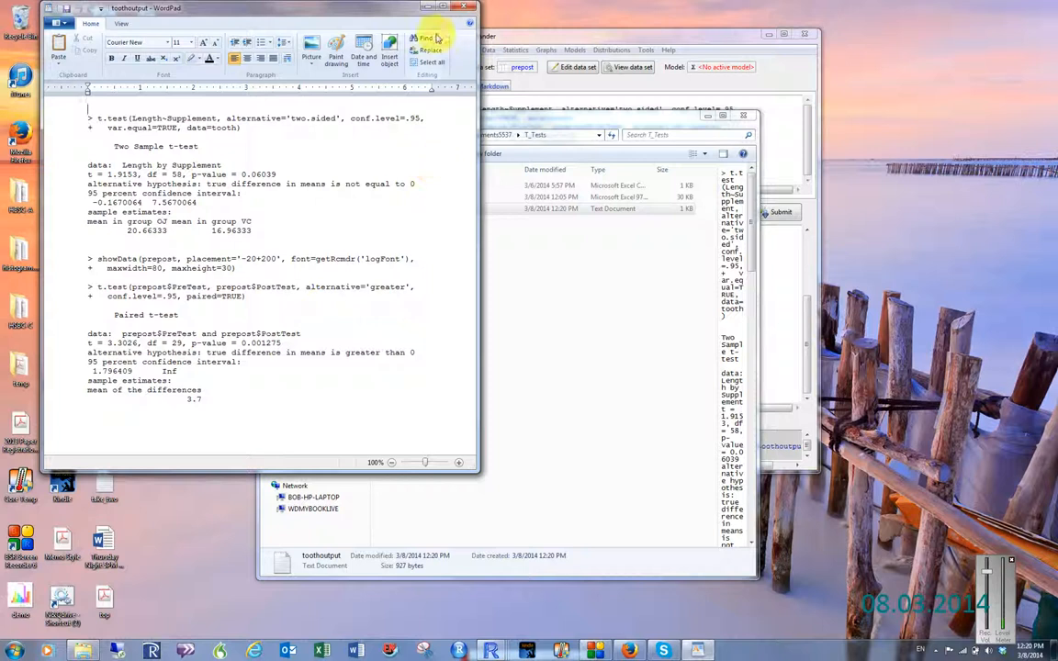
{"action": "mouse_move", "coordinate": [248, 204]}
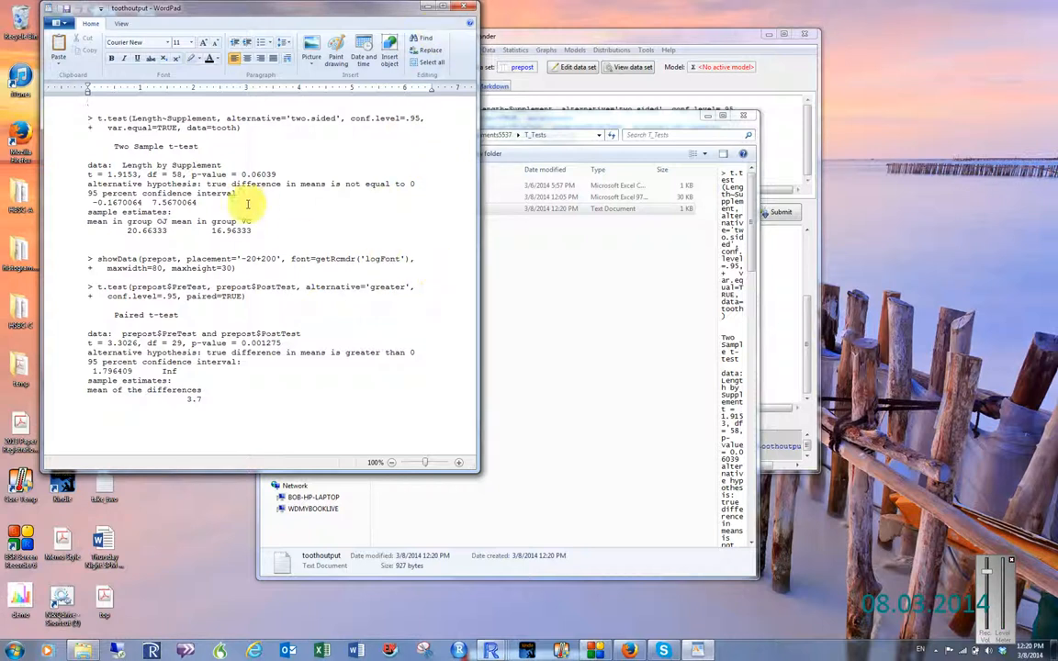